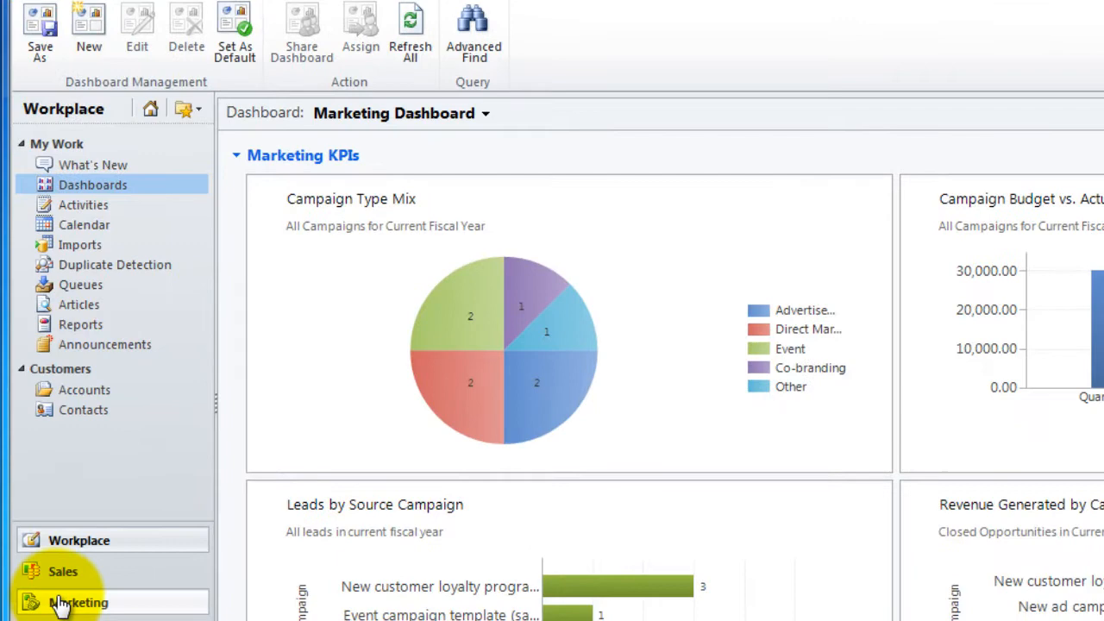
Step: Go to the active Marketing Lists in the Marketing area
{"action": "left_click", "coordinate": [71, 597]}
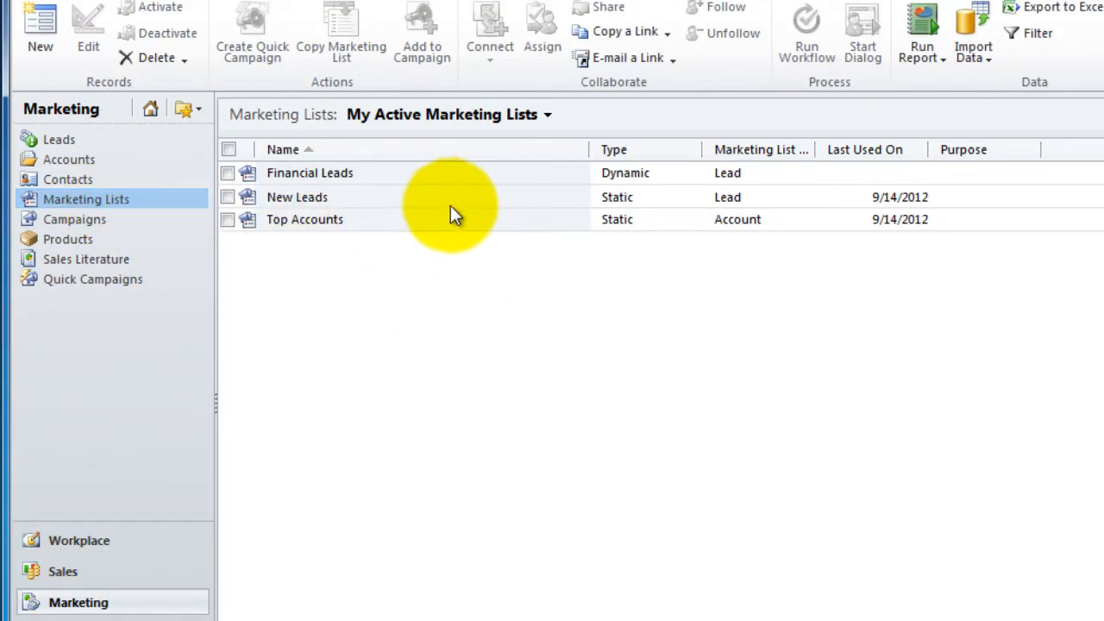
{"action": "mouse_move", "coordinate": [480, 121]}
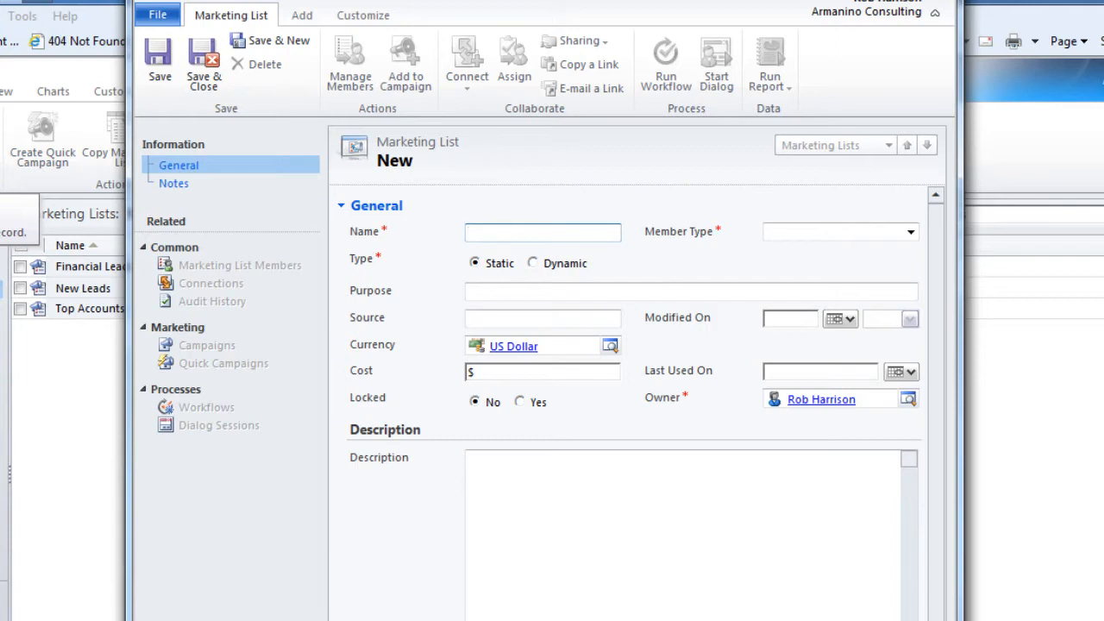
Step: Name the list Seattle Contacts, set Member Type to Contact, make it Dynamic and save
{"action": "left_click", "coordinate": [542, 231]}
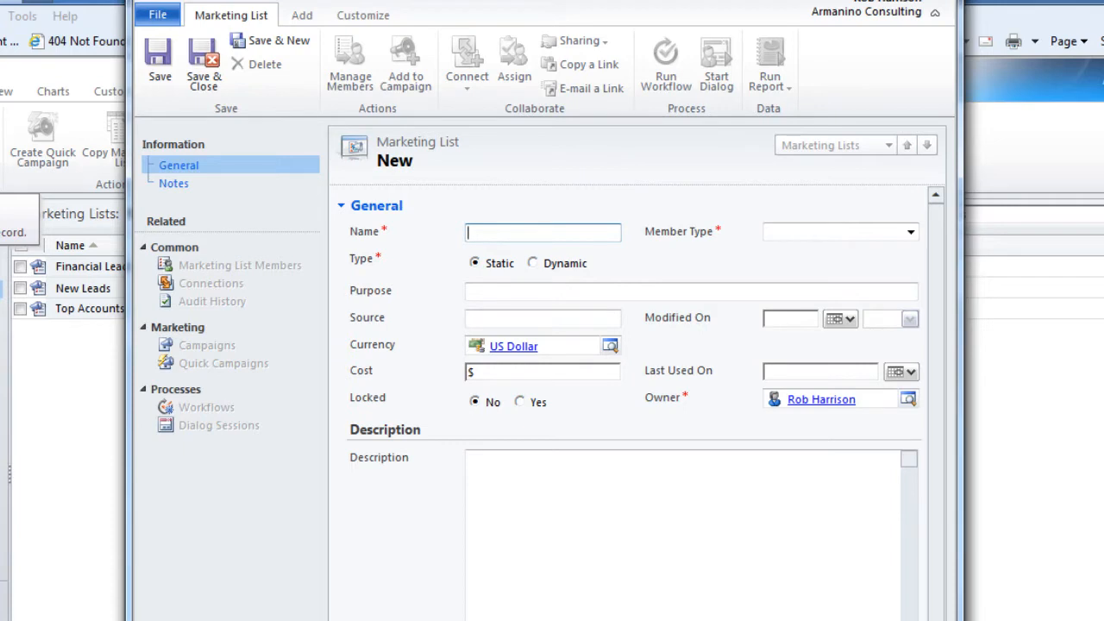
{"action": "type", "text": "Seattle Con"}
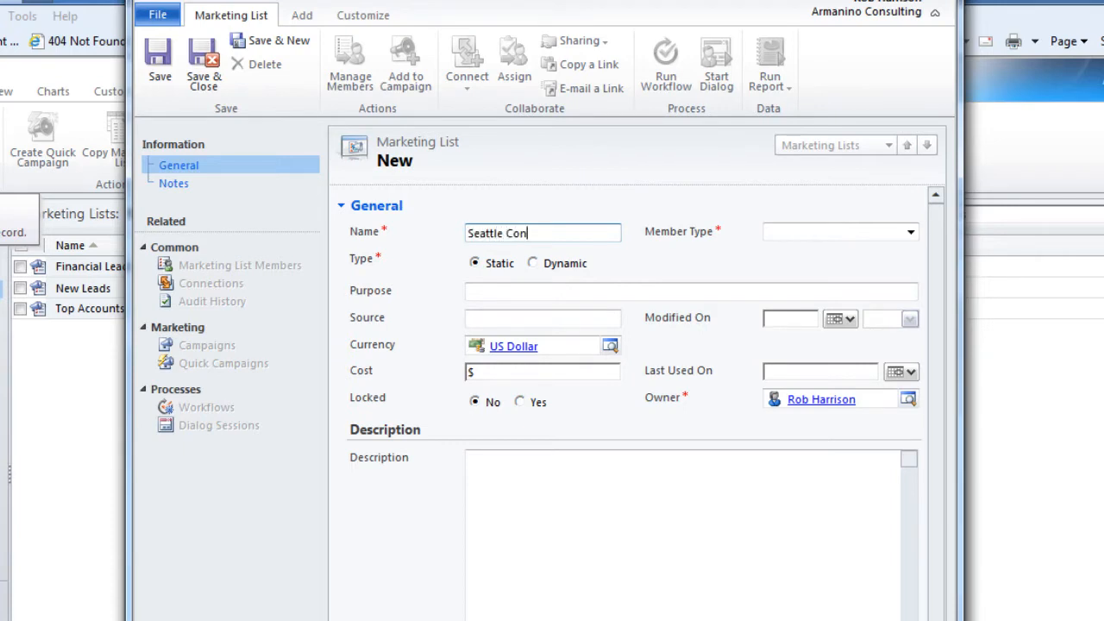
{"action": "type", "text": "tacts"}
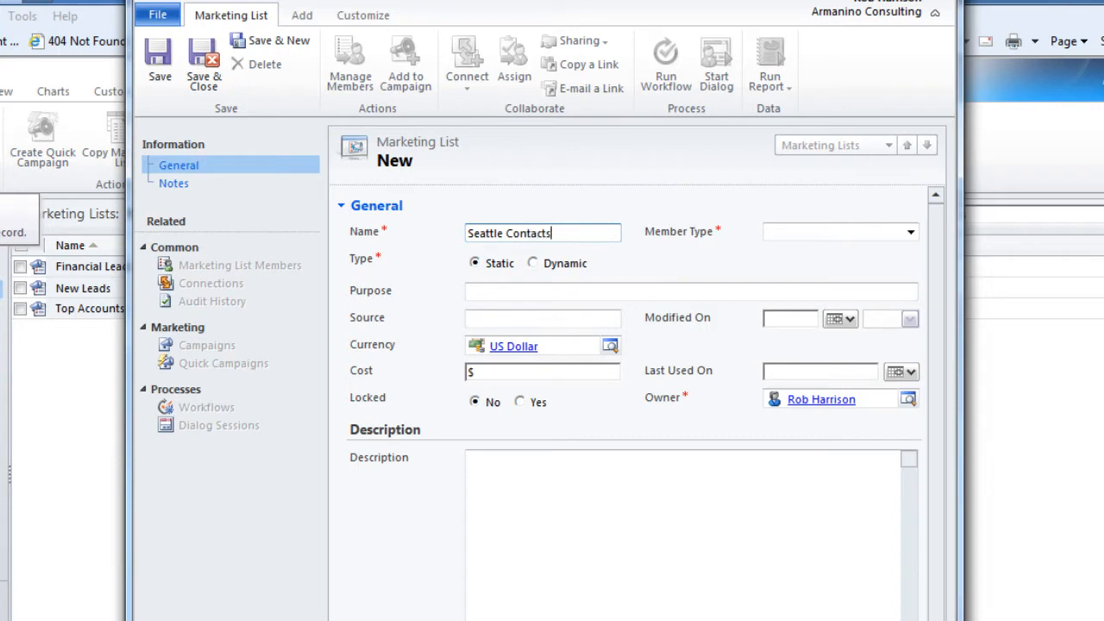
{"action": "left_click", "coordinate": [911, 231]}
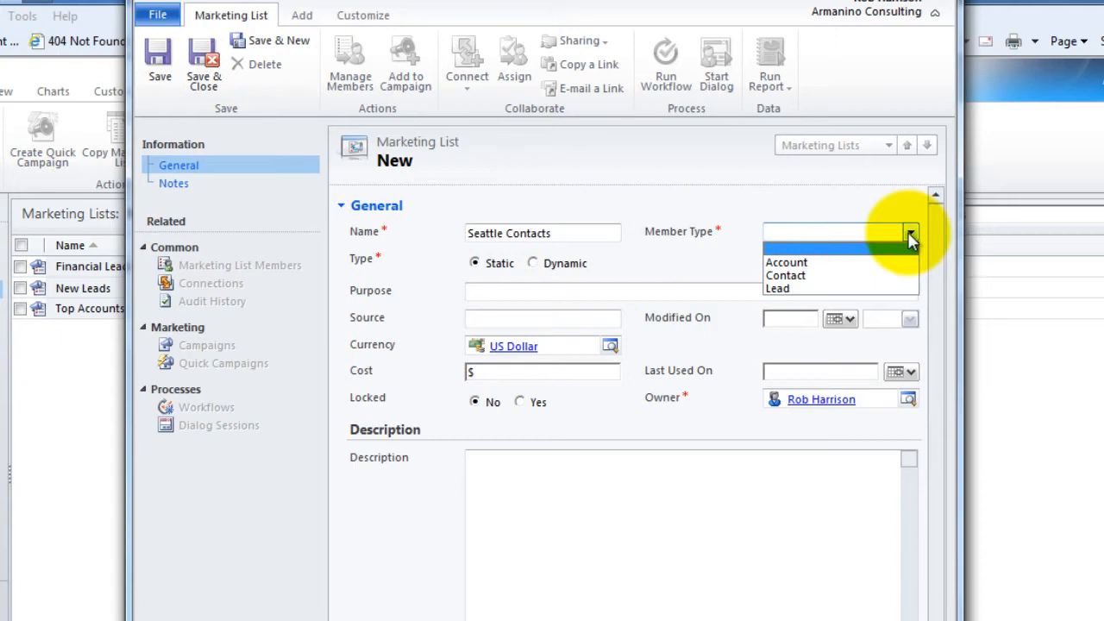
{"action": "left_click", "coordinate": [787, 274]}
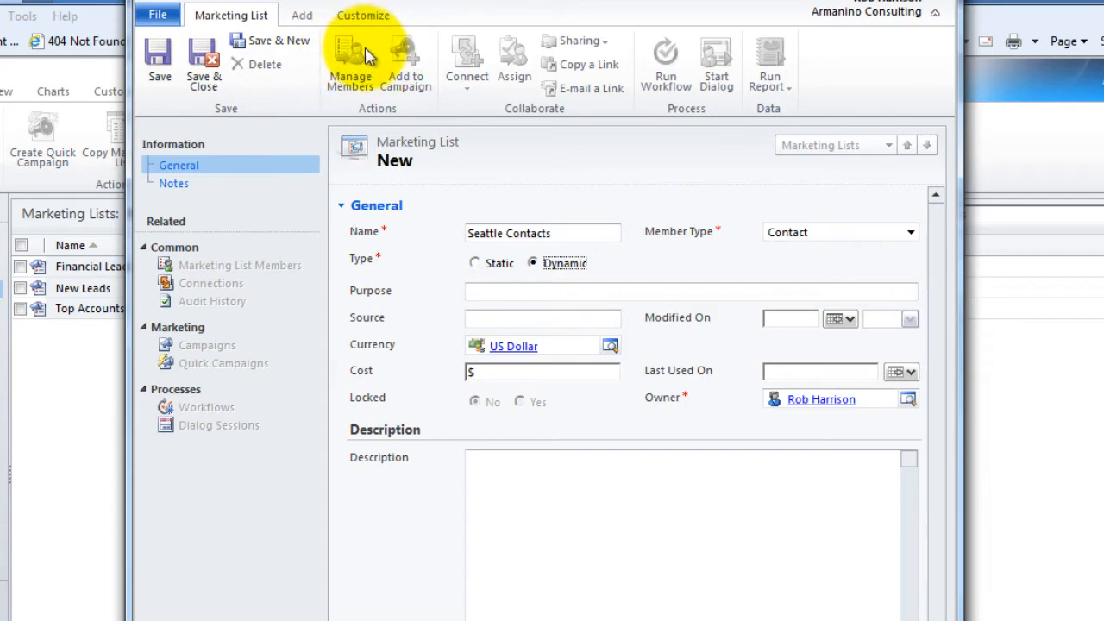
{"action": "mouse_move", "coordinate": [159, 80]}
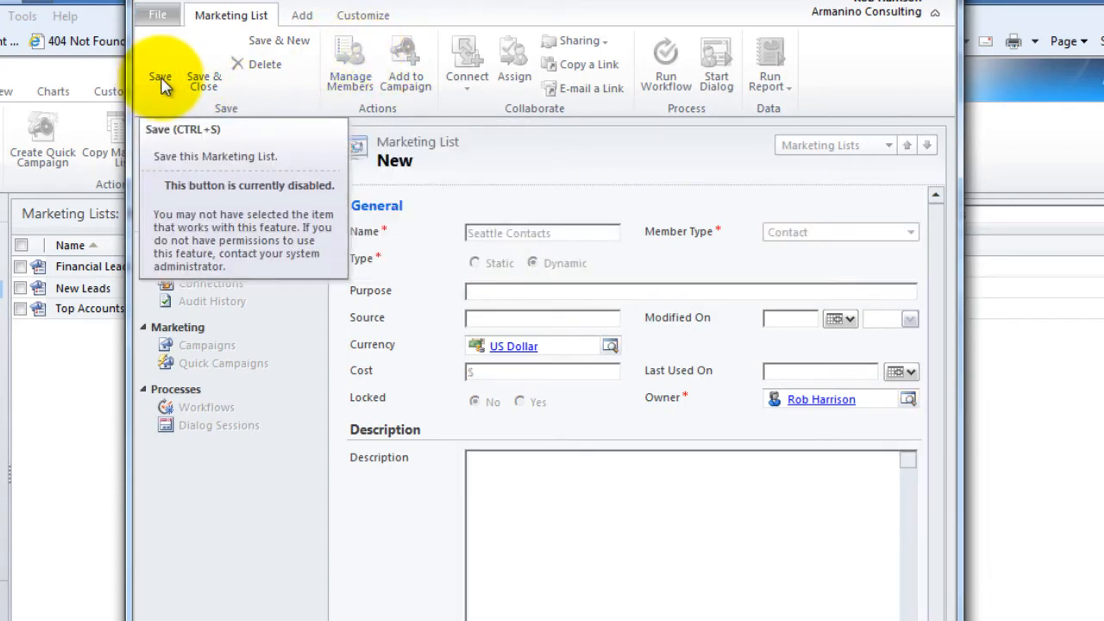
{"action": "left_click", "coordinate": [159, 69]}
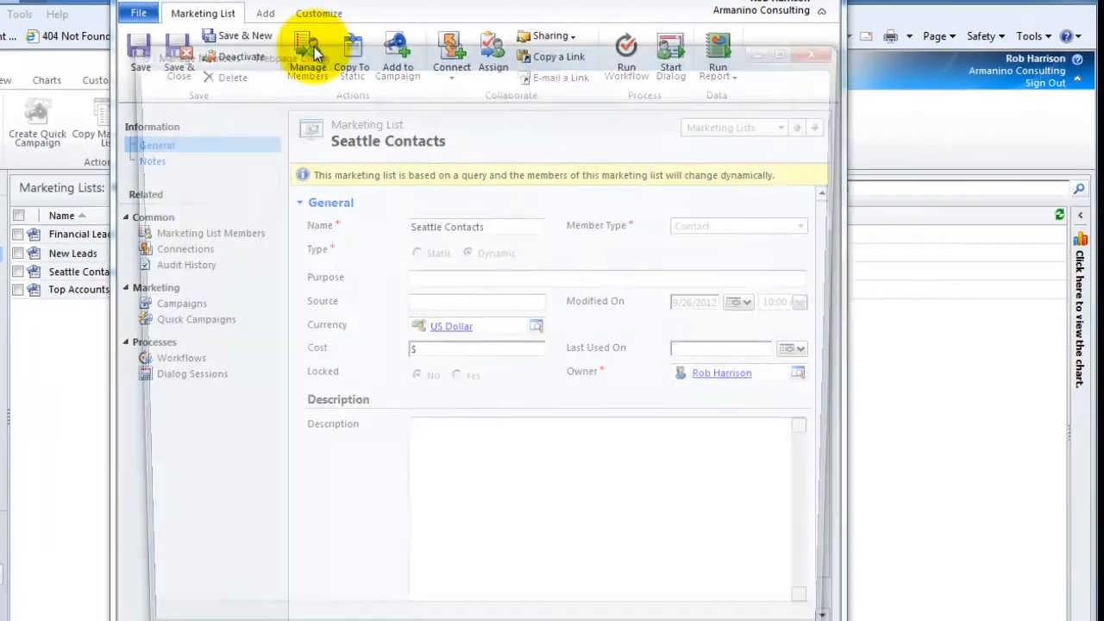
Step: Define the member query as Address 1: City Equals Seattle and preview the ten matching contacts
{"action": "left_click", "coordinate": [309, 50]}
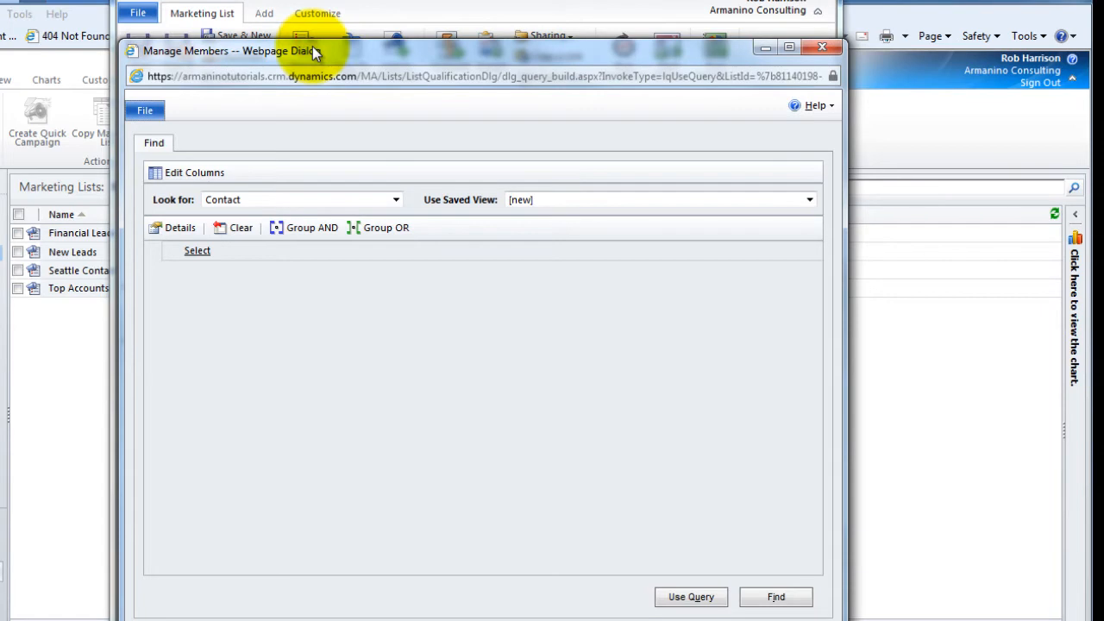
{"action": "left_click", "coordinate": [808, 200]}
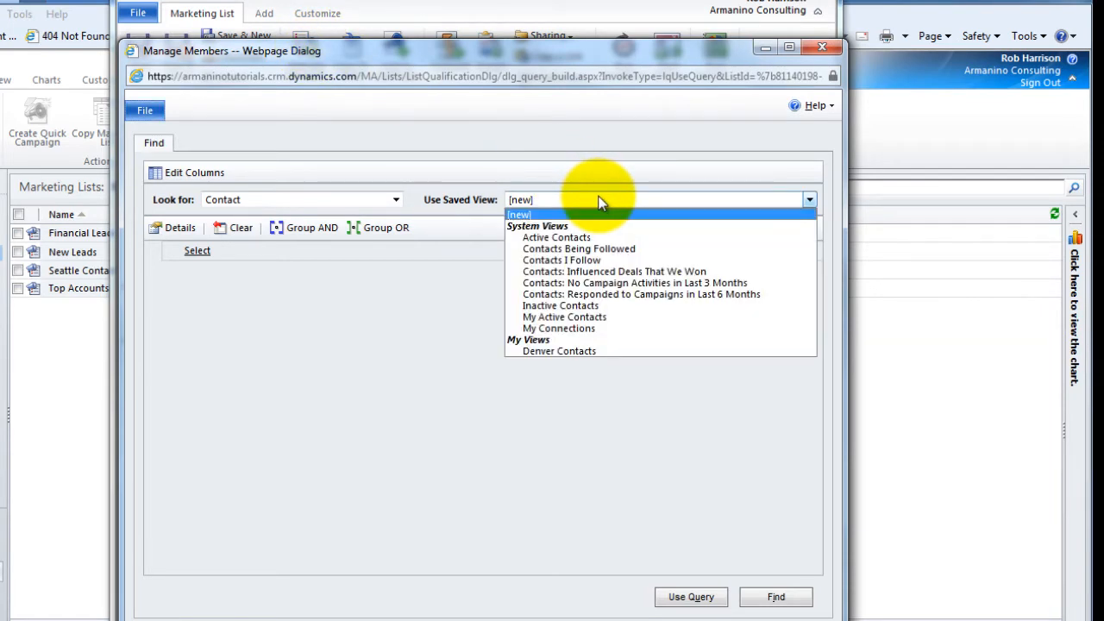
{"action": "mouse_move", "coordinate": [557, 352]}
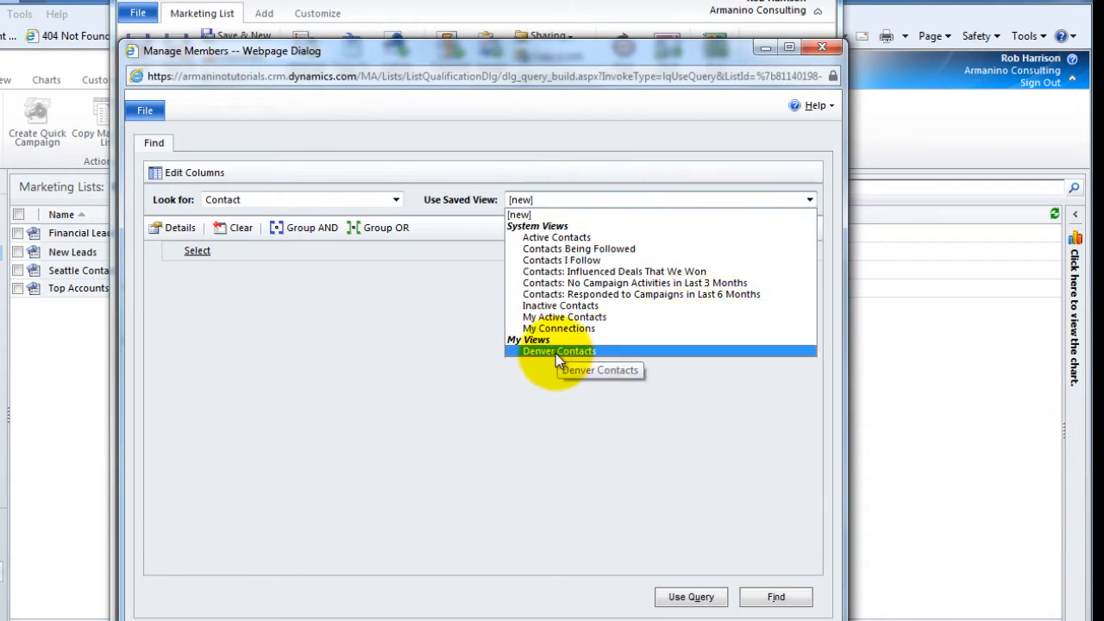
{"action": "mouse_move", "coordinate": [563, 355]}
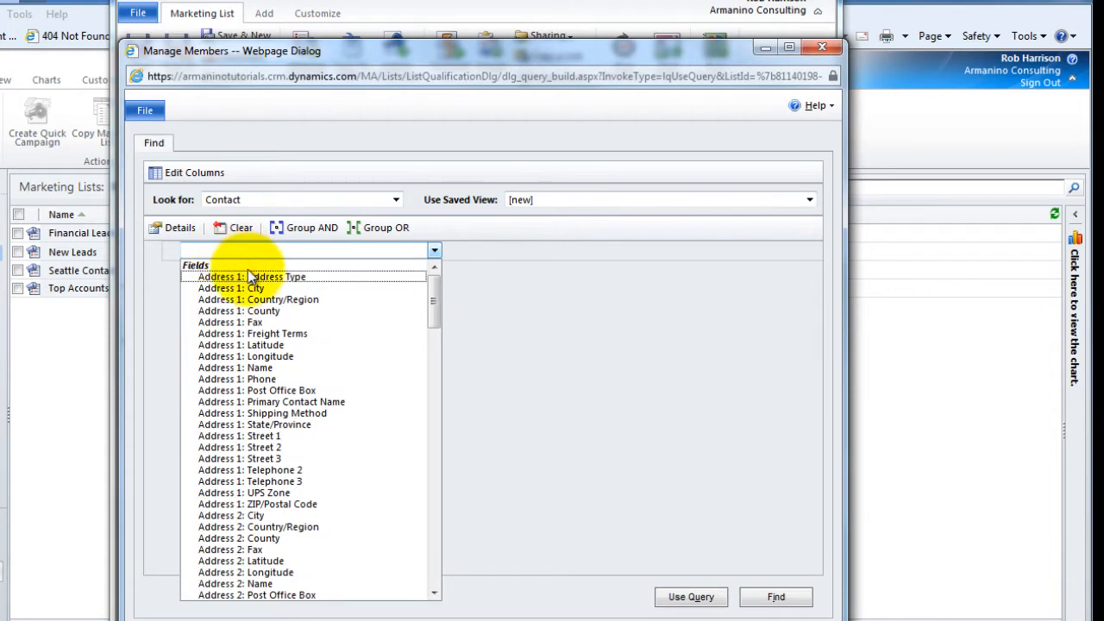
{"action": "left_click", "coordinate": [239, 286]}
{"action": "type", "text": "Seattle"}
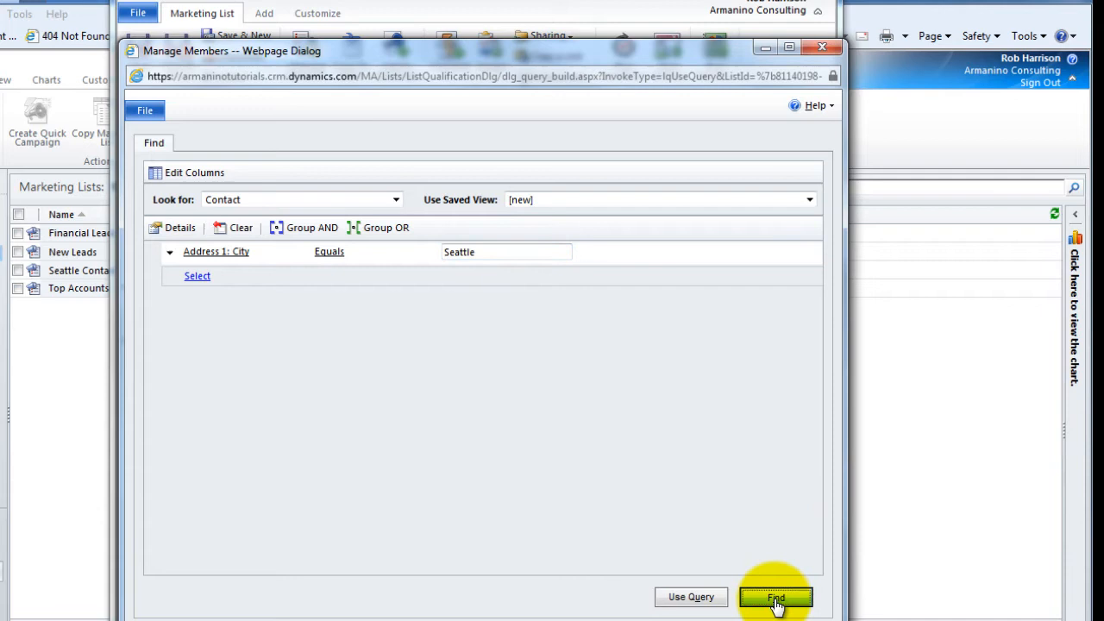
{"action": "left_click", "coordinate": [781, 597]}
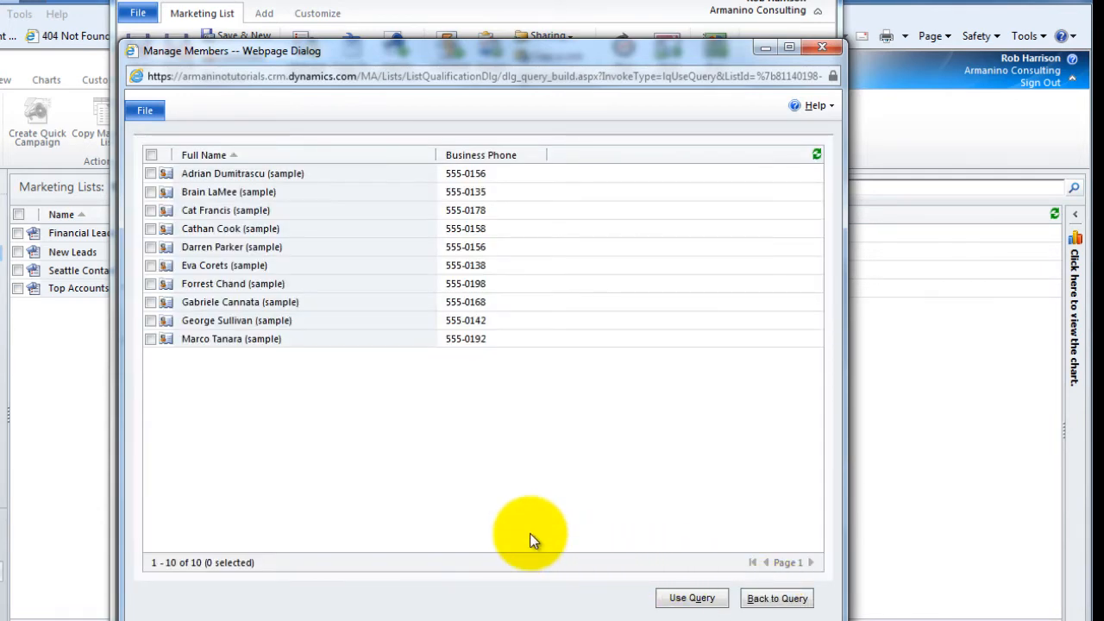
{"action": "mouse_move", "coordinate": [569, 559]}
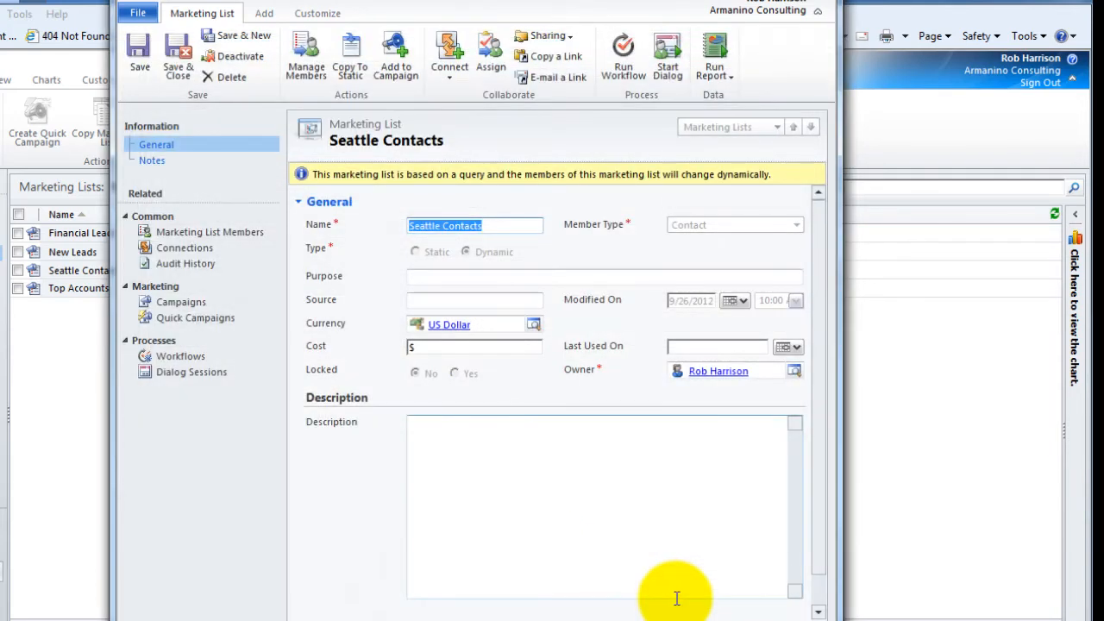
{"action": "mouse_move", "coordinate": [514, 462]}
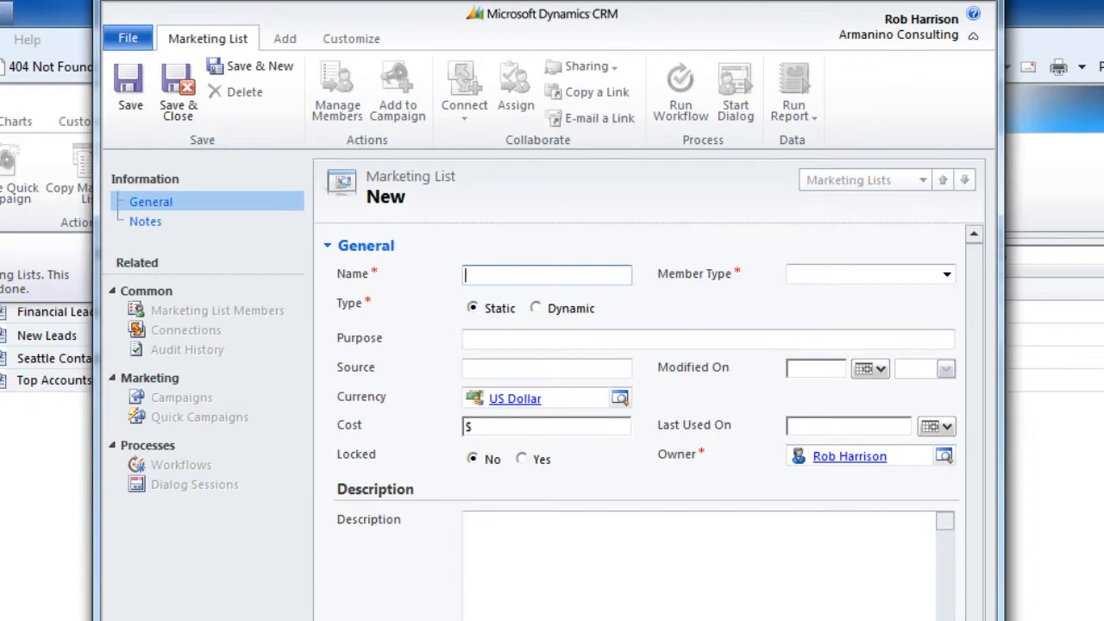
Step: Name the list Top 5 Contacts, set Member Type to Contact and save it
{"action": "type", "text": "Top"}
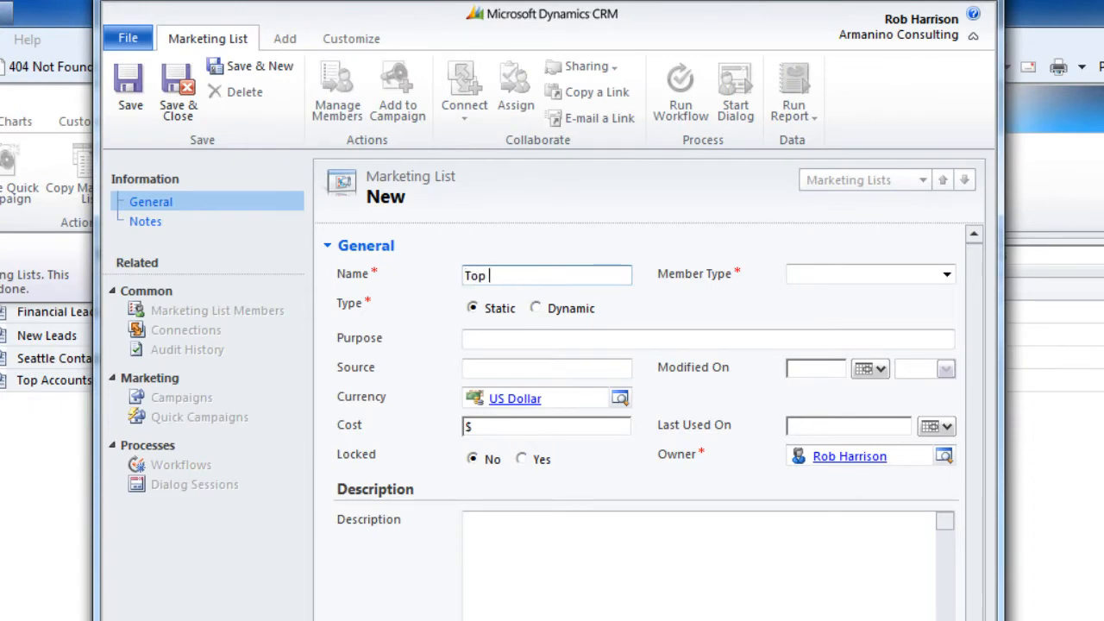
{"action": "type", "text": "5 Contacts"}
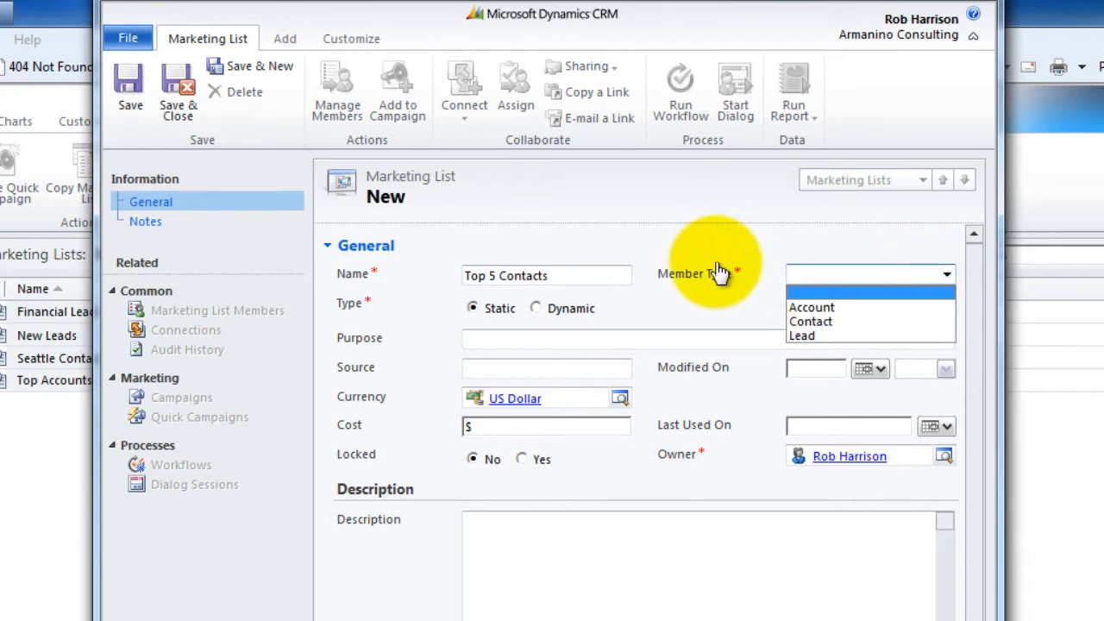
{"action": "left_click", "coordinate": [811, 322]}
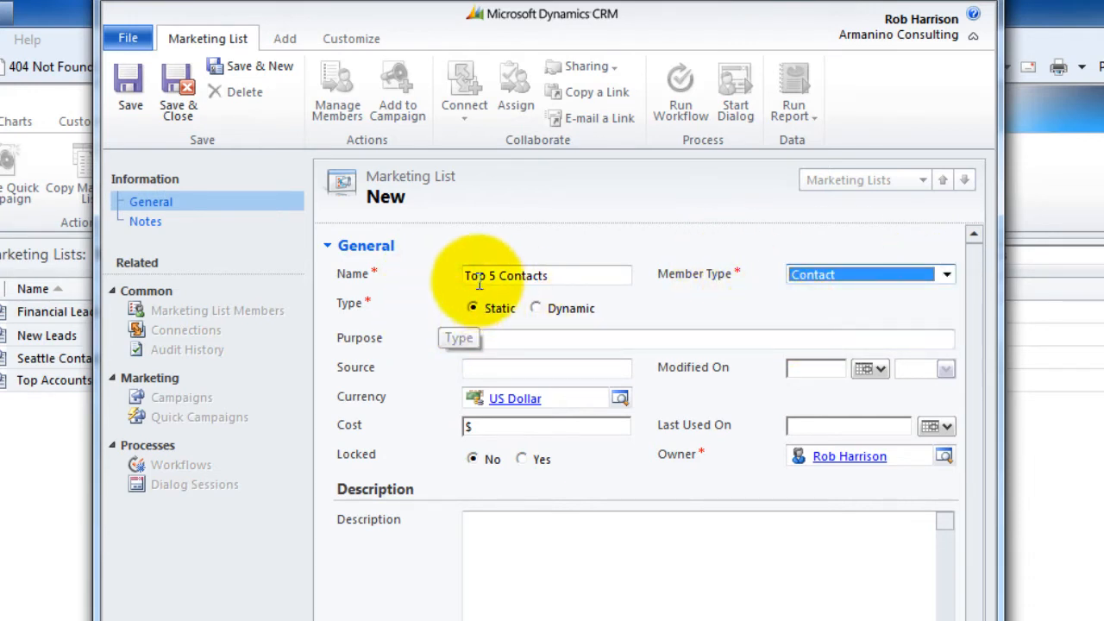
{"action": "mouse_move", "coordinate": [128, 86]}
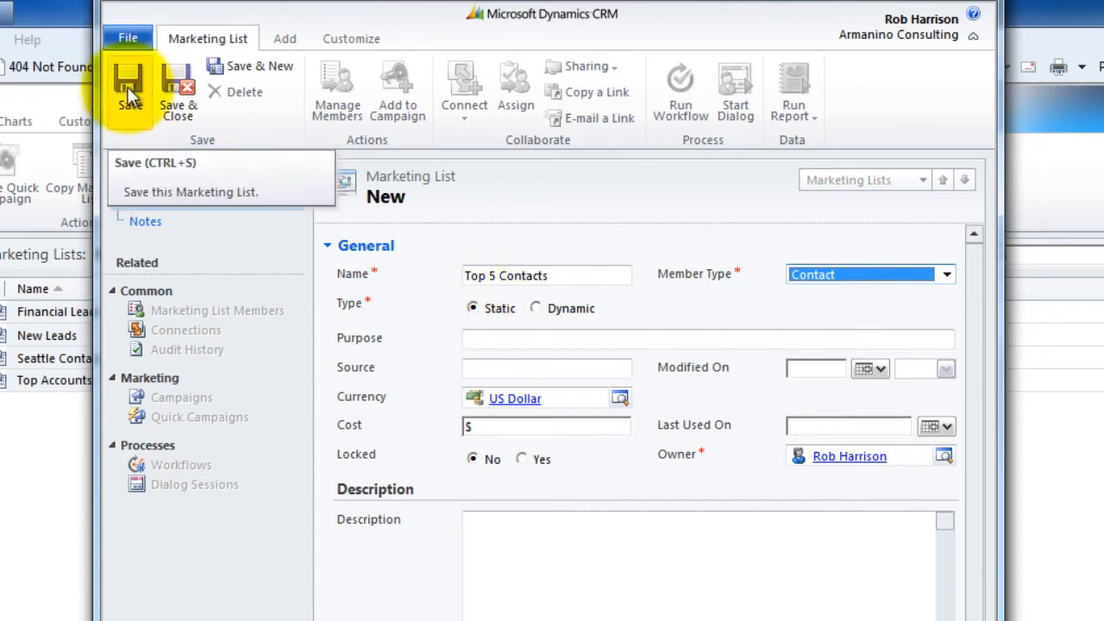
{"action": "left_click", "coordinate": [128, 83]}
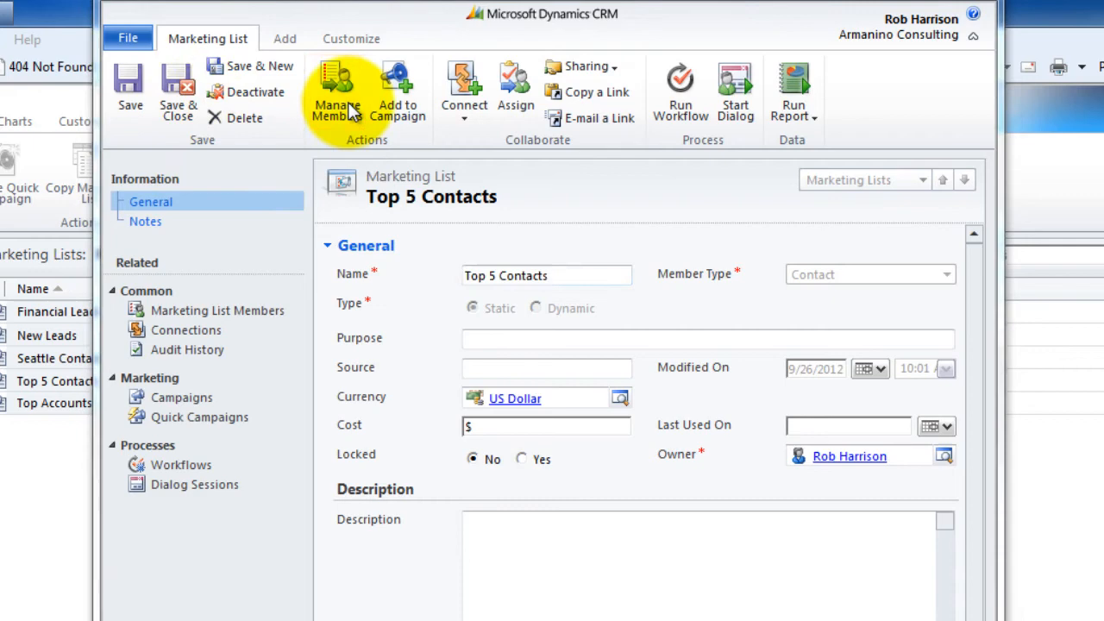
Step: Use Manage Members lookup to add five sample contacts to Top 5 Contacts
{"action": "left_click", "coordinate": [337, 90]}
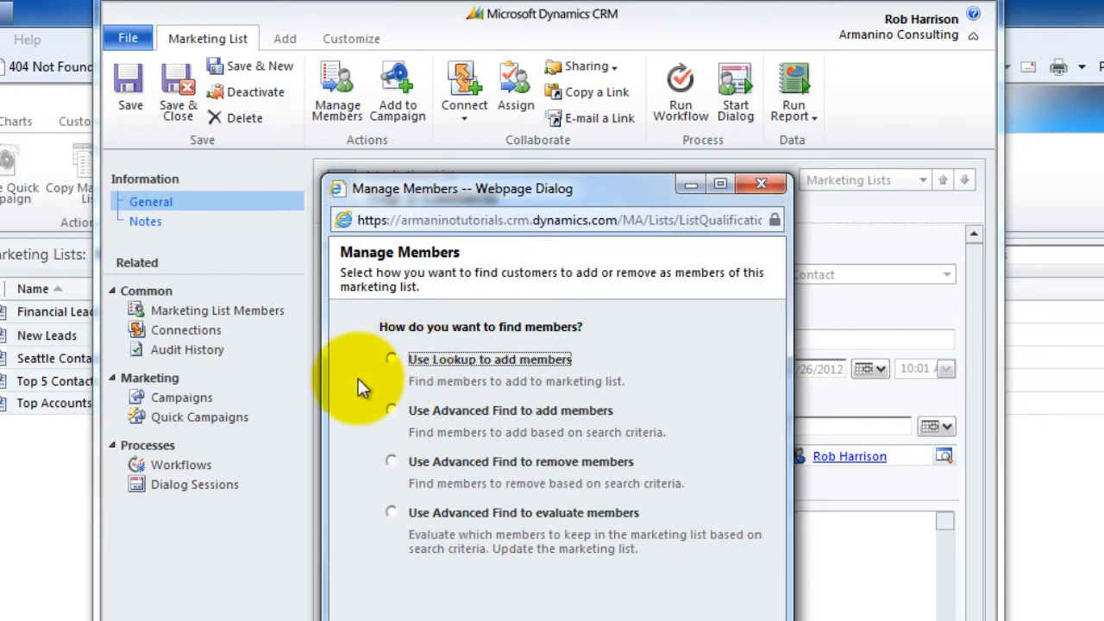
{"action": "mouse_move", "coordinate": [396, 415]}
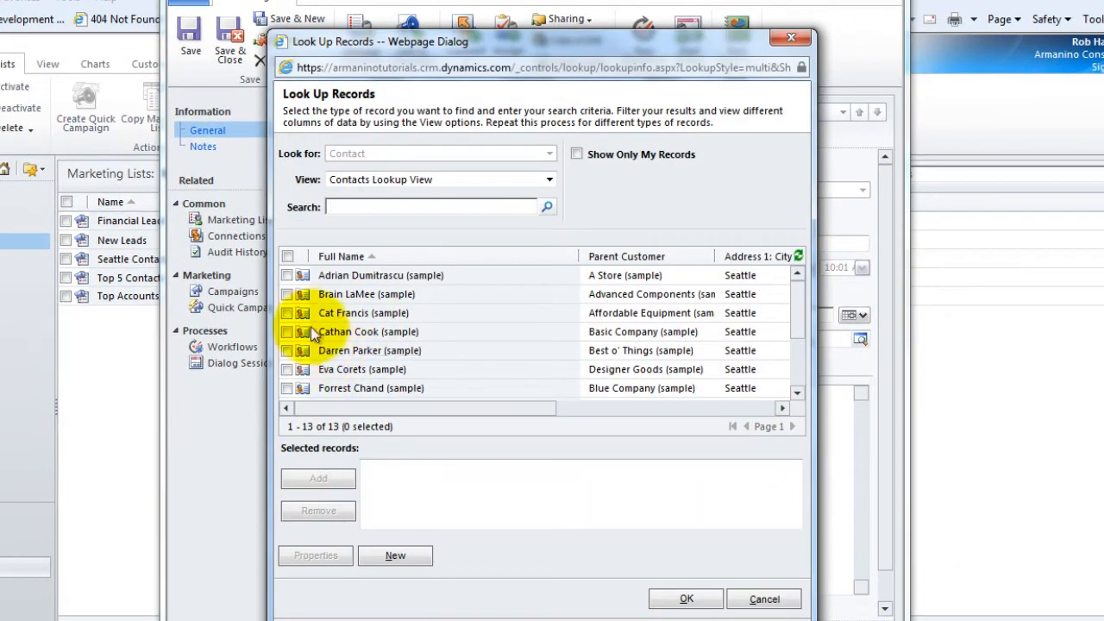
{"action": "left_click", "coordinate": [287, 276]}
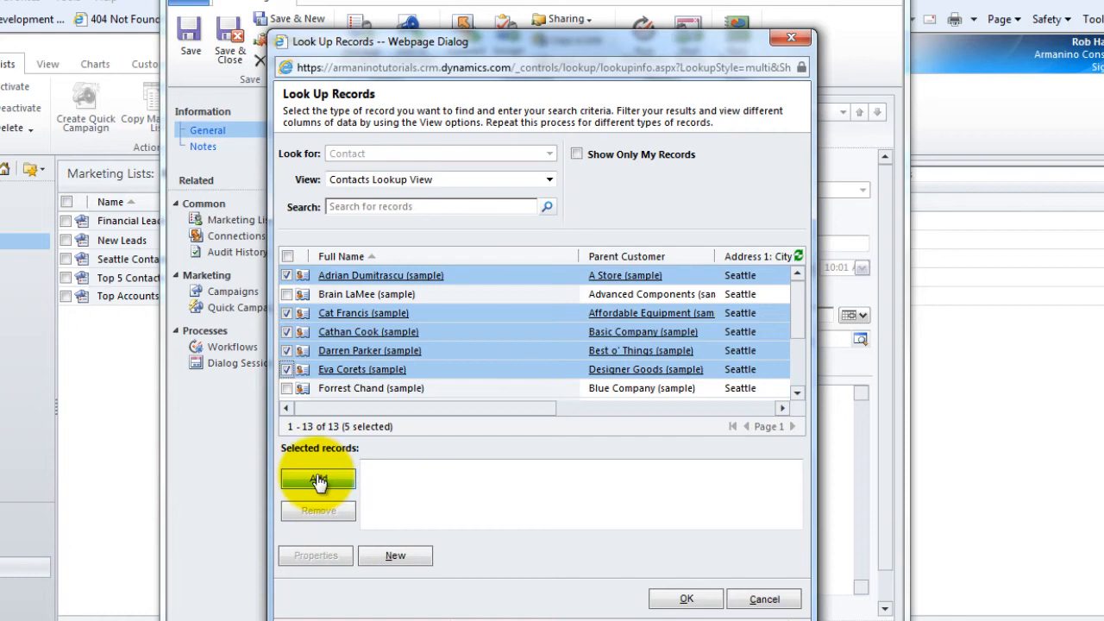
{"action": "left_click", "coordinate": [317, 478]}
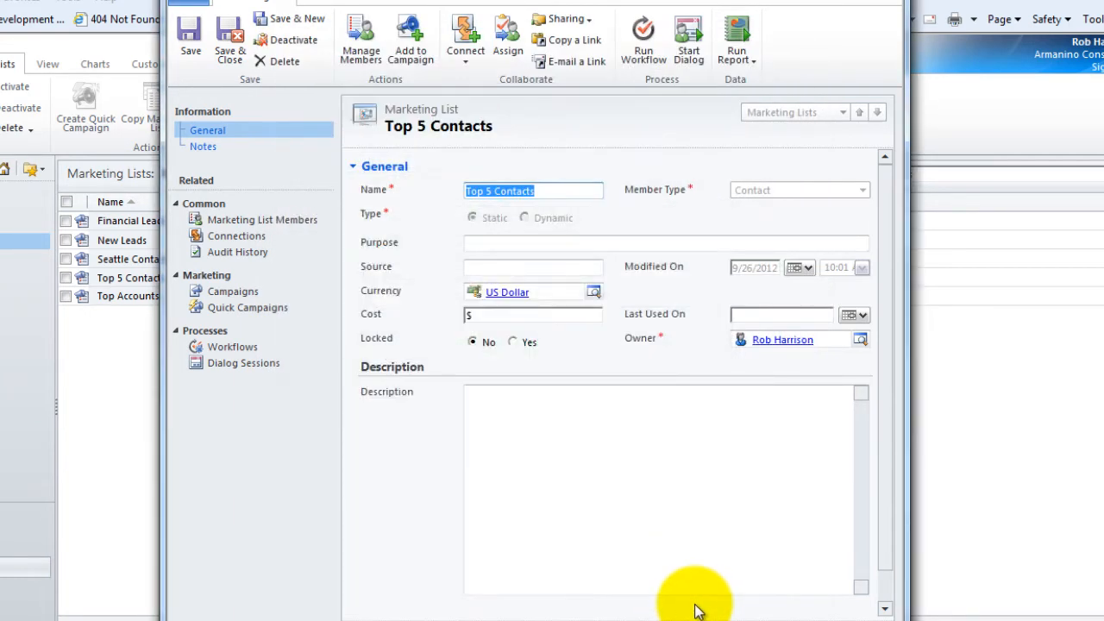
Step: Review the five members of Top 5 Contacts and open the first member's contact record
{"action": "left_click", "coordinate": [263, 219]}
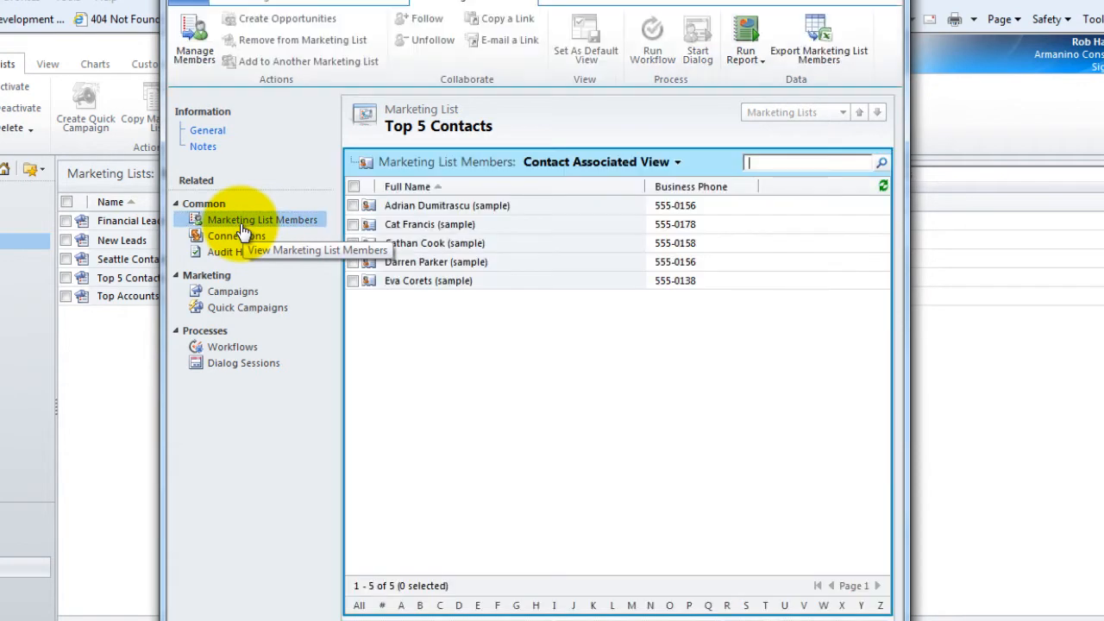
{"action": "mouse_move", "coordinate": [404, 372]}
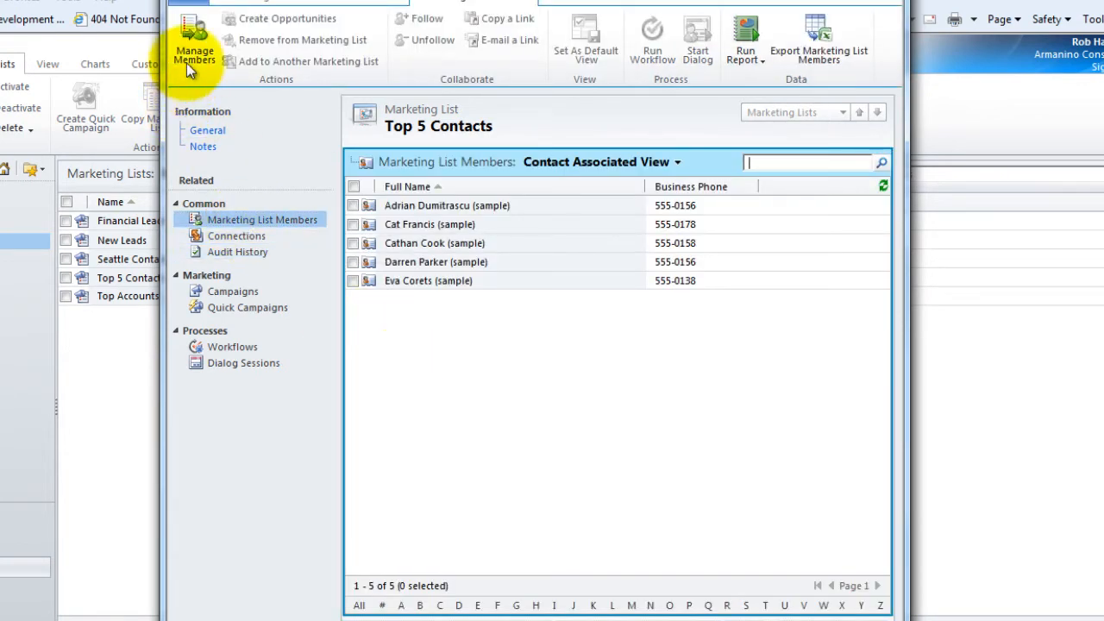
{"action": "left_click", "coordinate": [190, 44]}
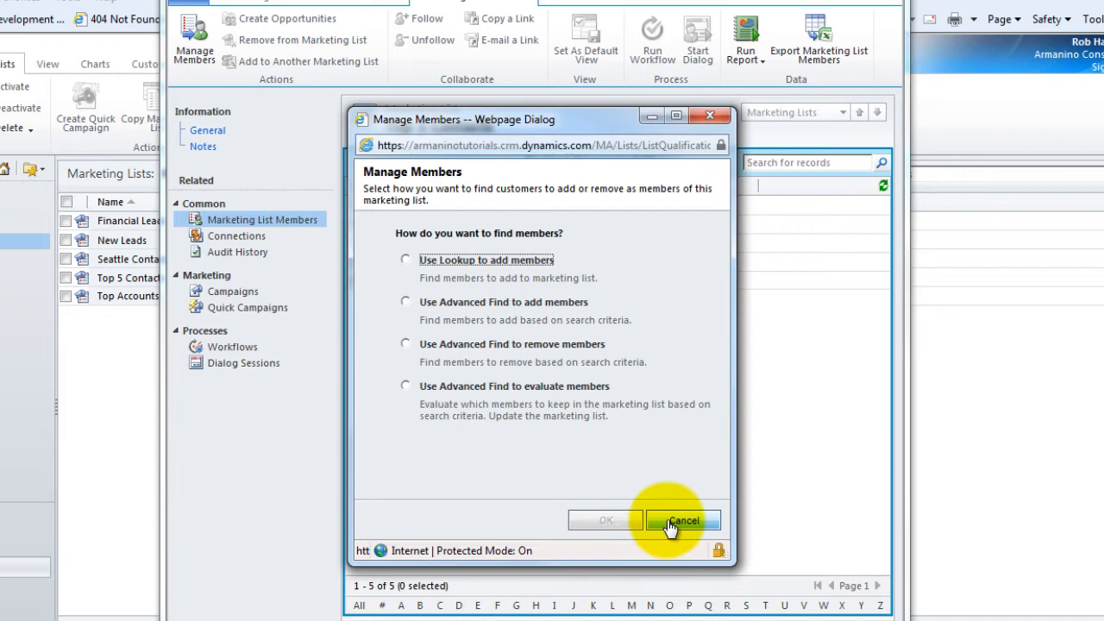
{"action": "left_click", "coordinate": [687, 521]}
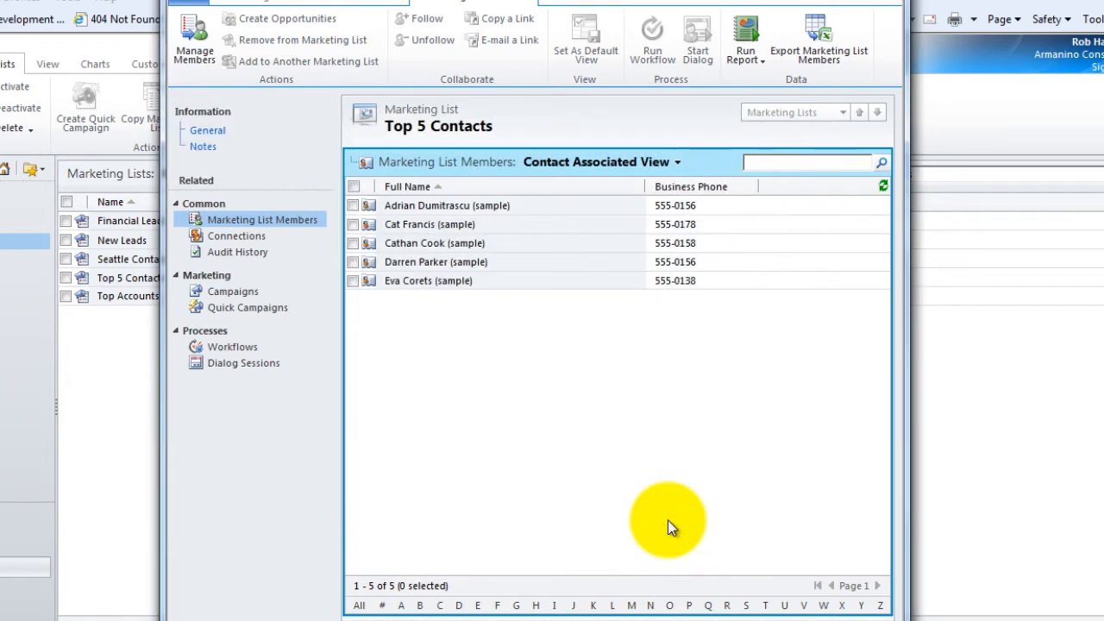
{"action": "mouse_move", "coordinate": [549, 504]}
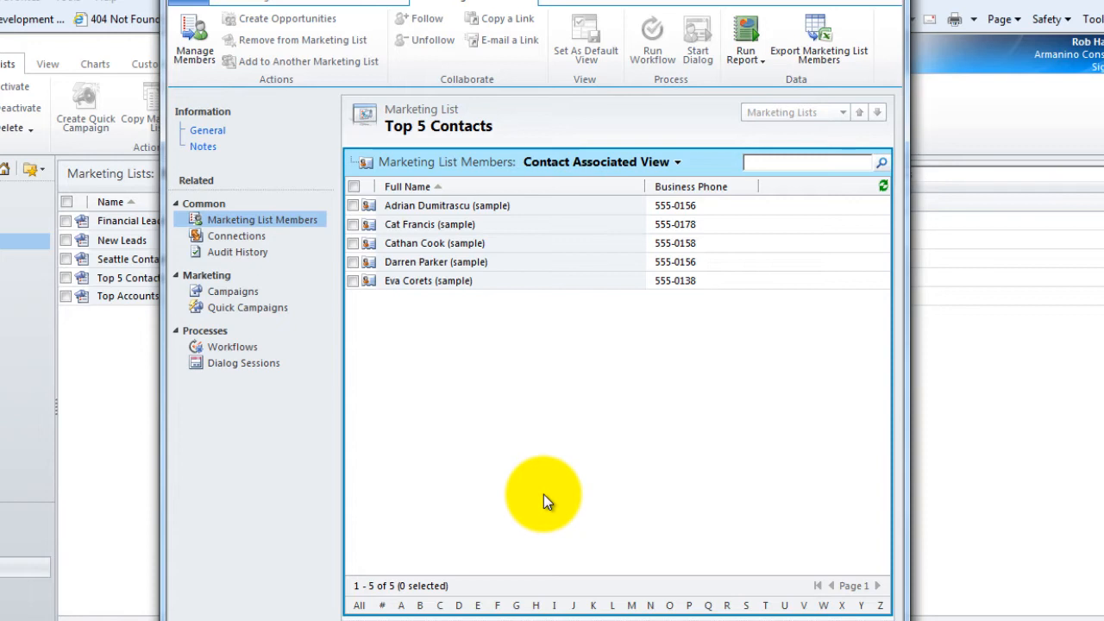
{"action": "left_click", "coordinate": [808, 162]}
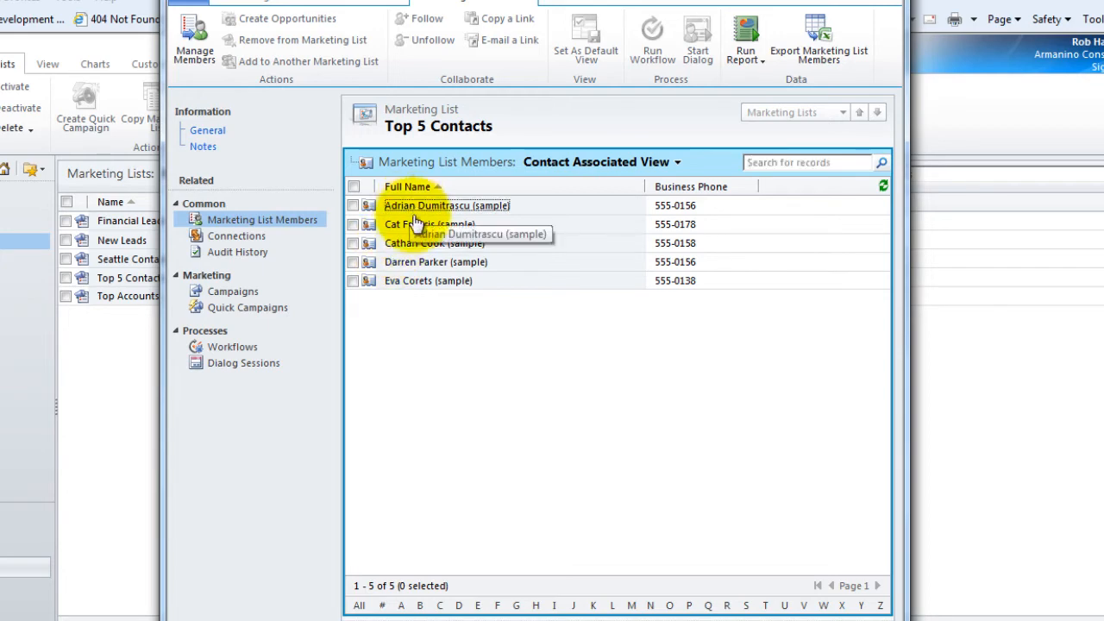
{"action": "double_click", "coordinate": [439, 205]}
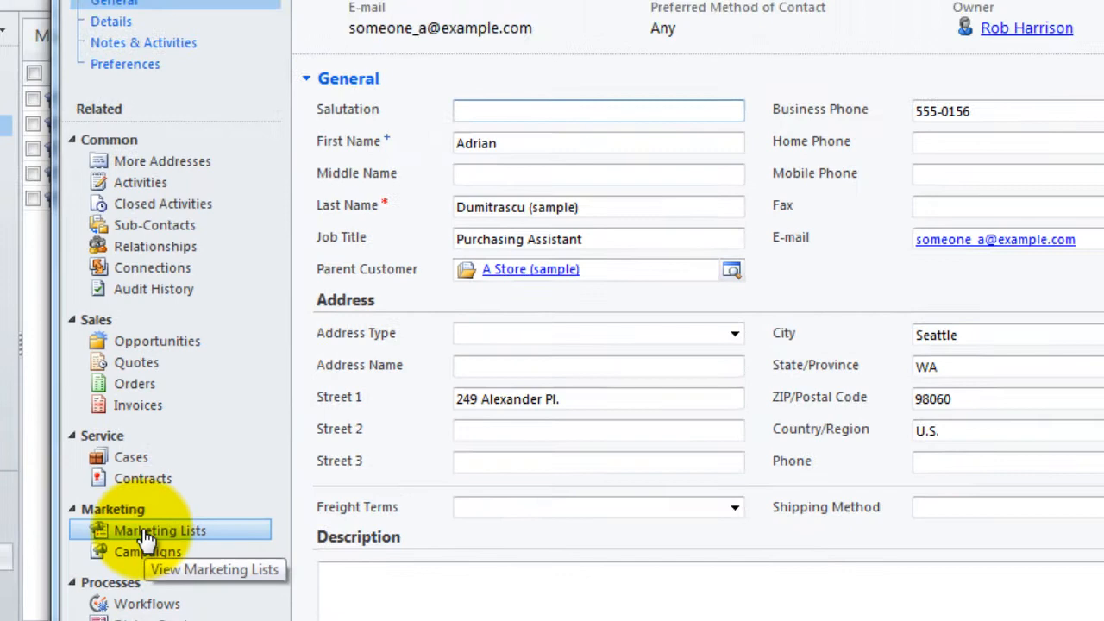
Step: Show the contact's marketing lists, confirming Top 5 Contacts, and bring up the marketing-list lookup
{"action": "left_click", "coordinate": [158, 530]}
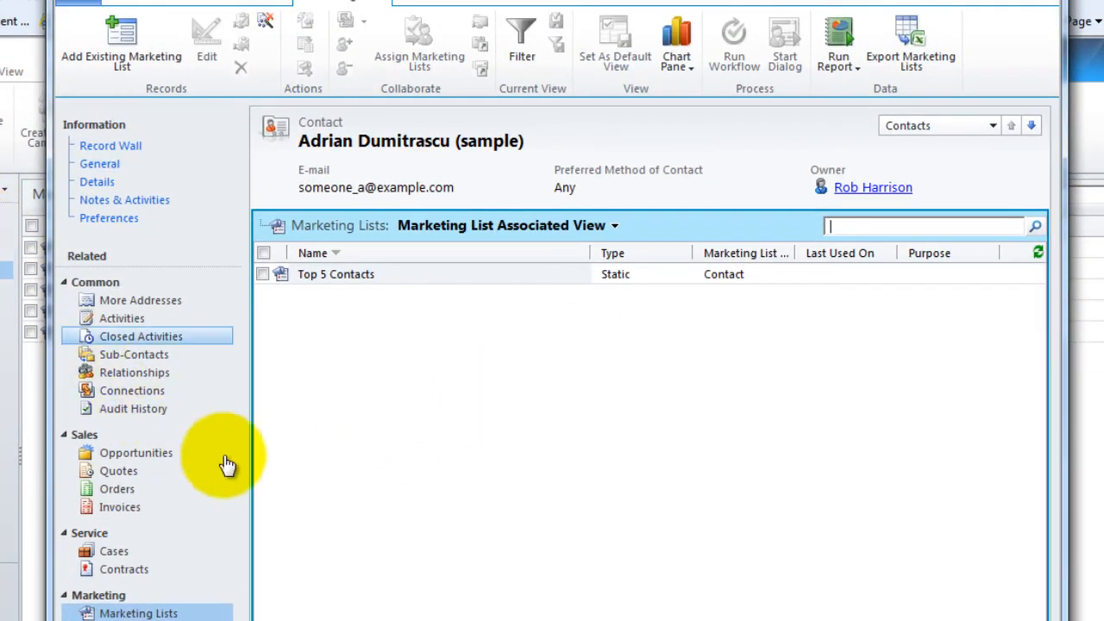
{"action": "left_click", "coordinate": [117, 38]}
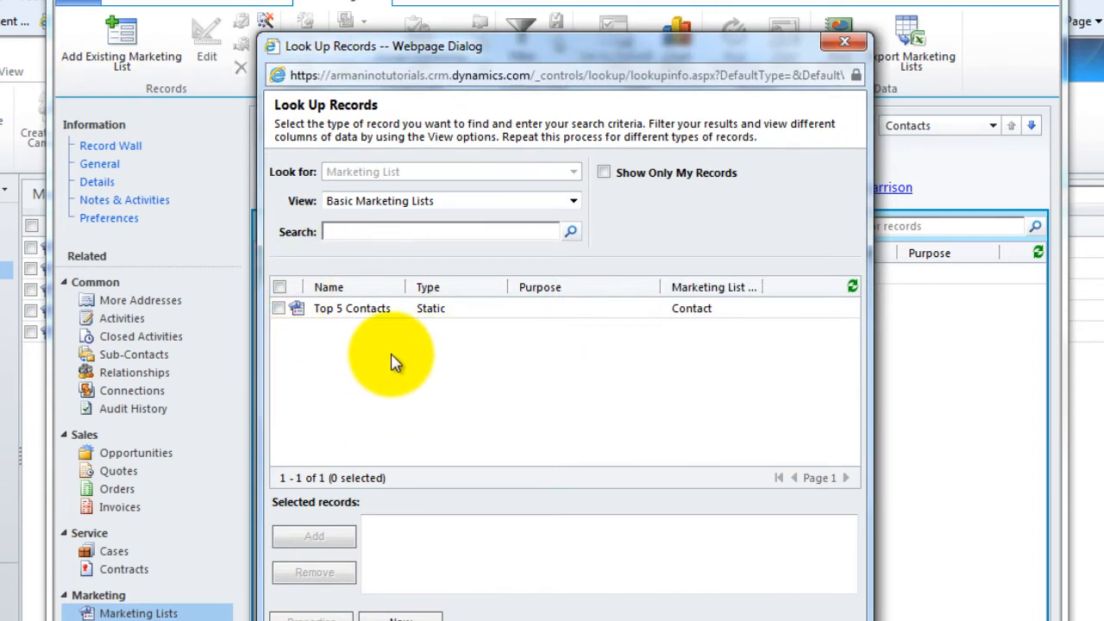
{"action": "mouse_move", "coordinate": [414, 433]}
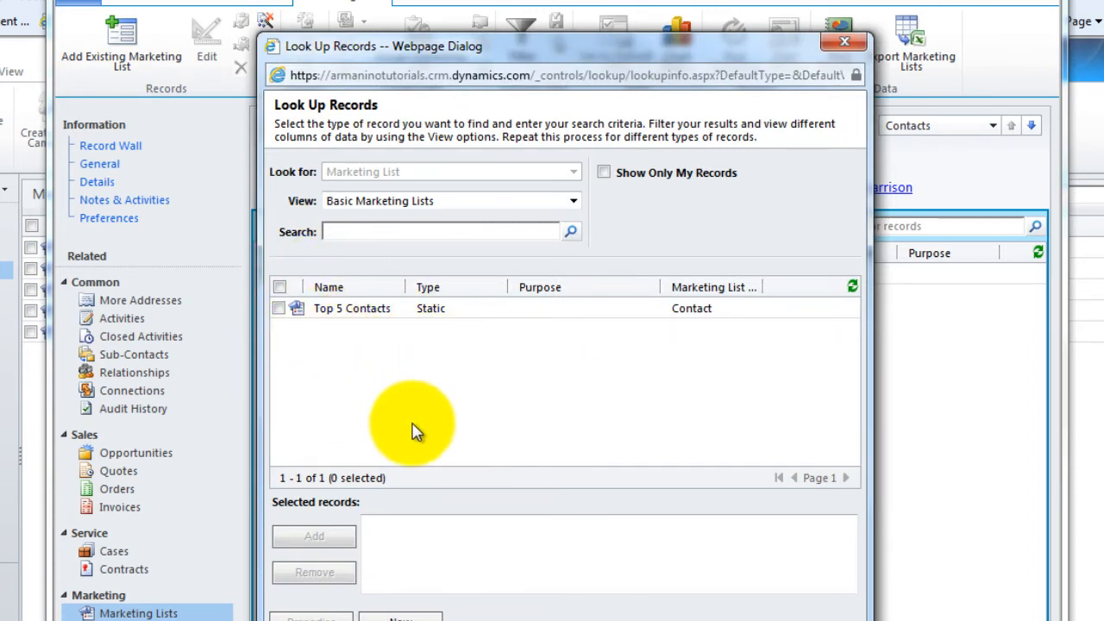
{"action": "mouse_move", "coordinate": [411, 354]}
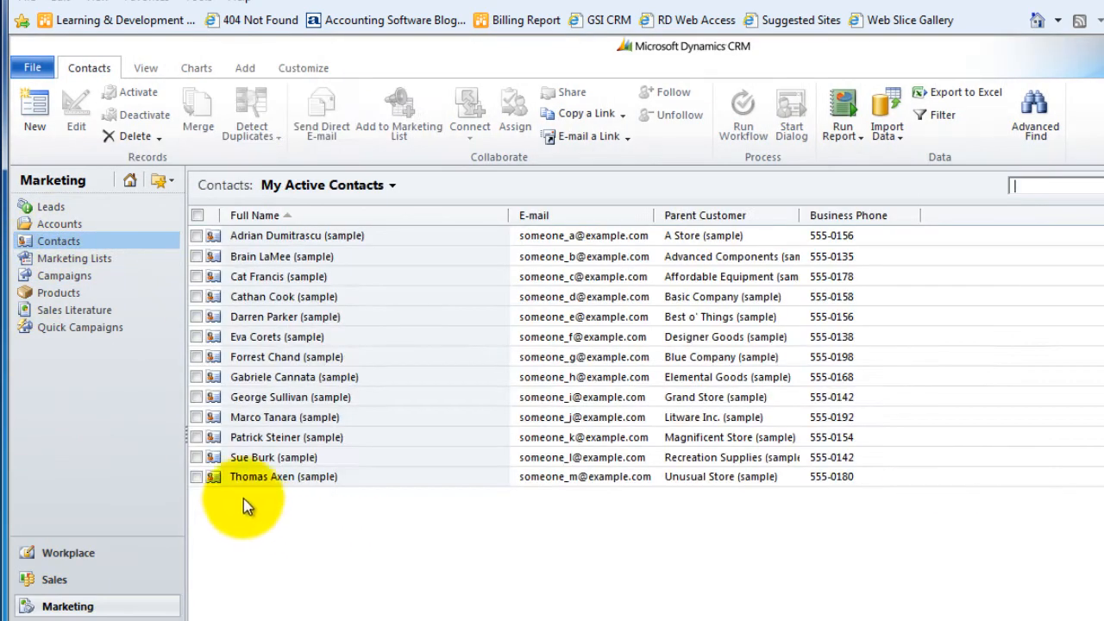
{"action": "double_click", "coordinate": [273, 457]}
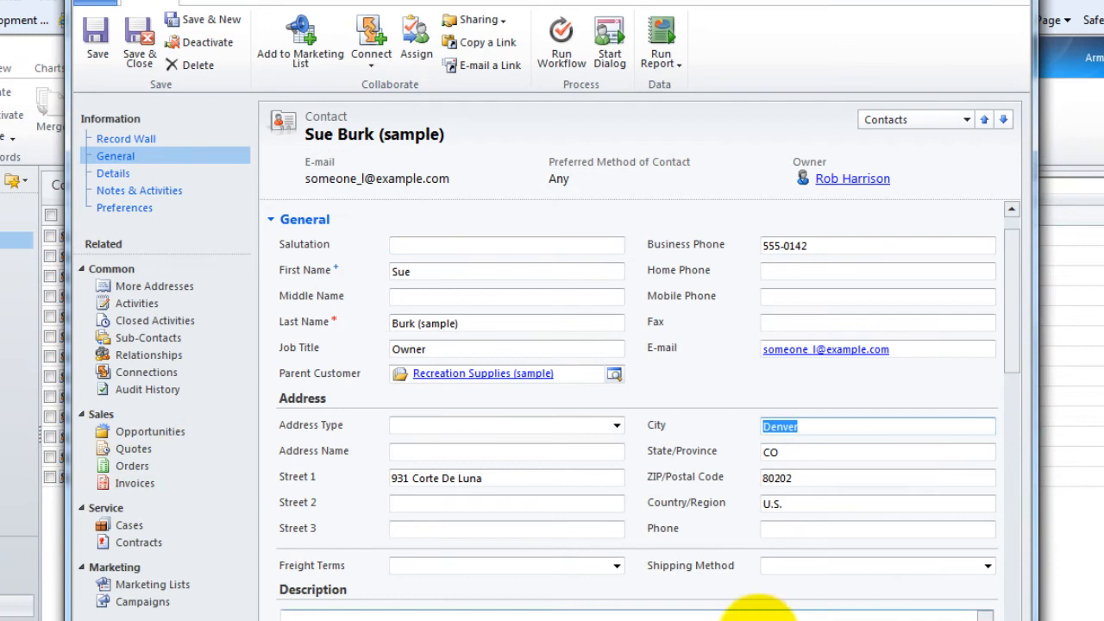
{"action": "left_click", "coordinate": [152, 584]}
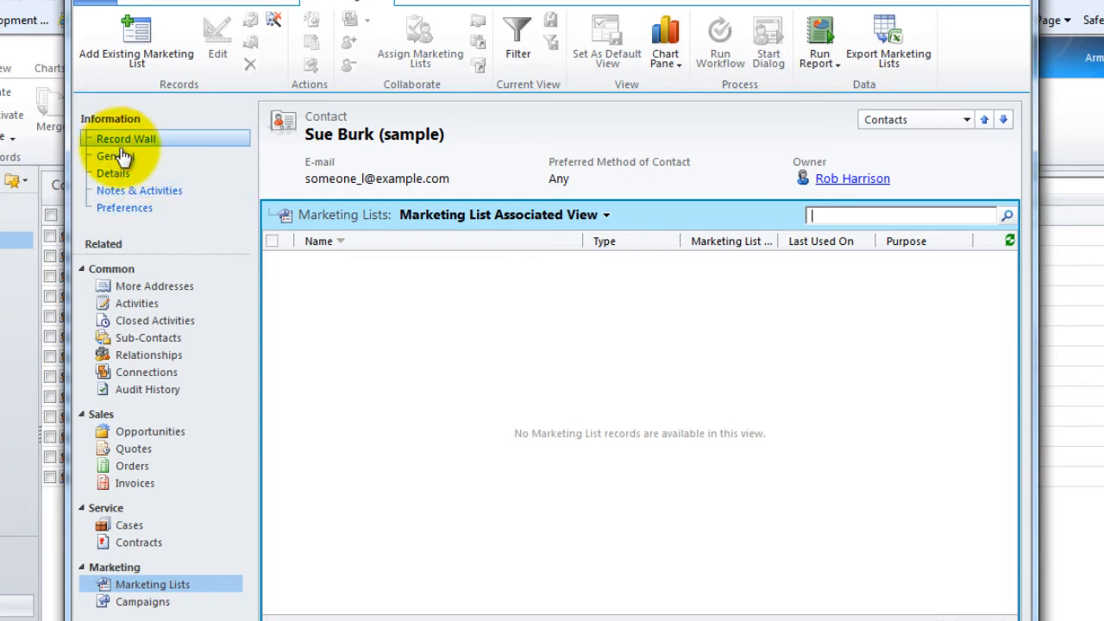
{"action": "left_click", "coordinate": [114, 156]}
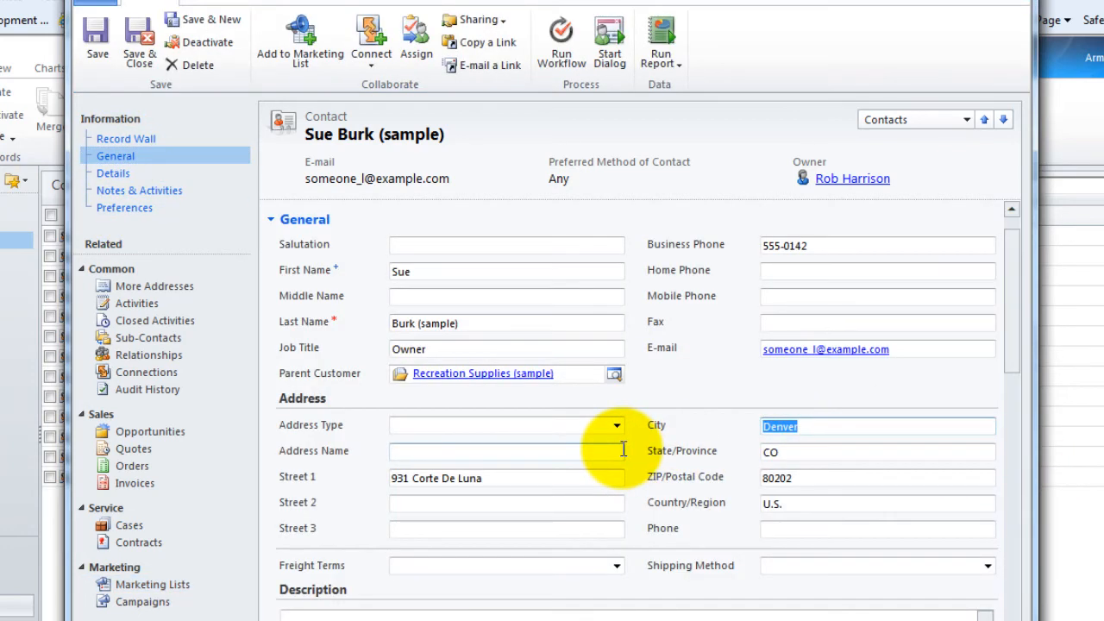
{"action": "type", "text": "Seattle"}
{"action": "left_click", "coordinate": [879, 452]}
{"action": "type", "text": "WA"}
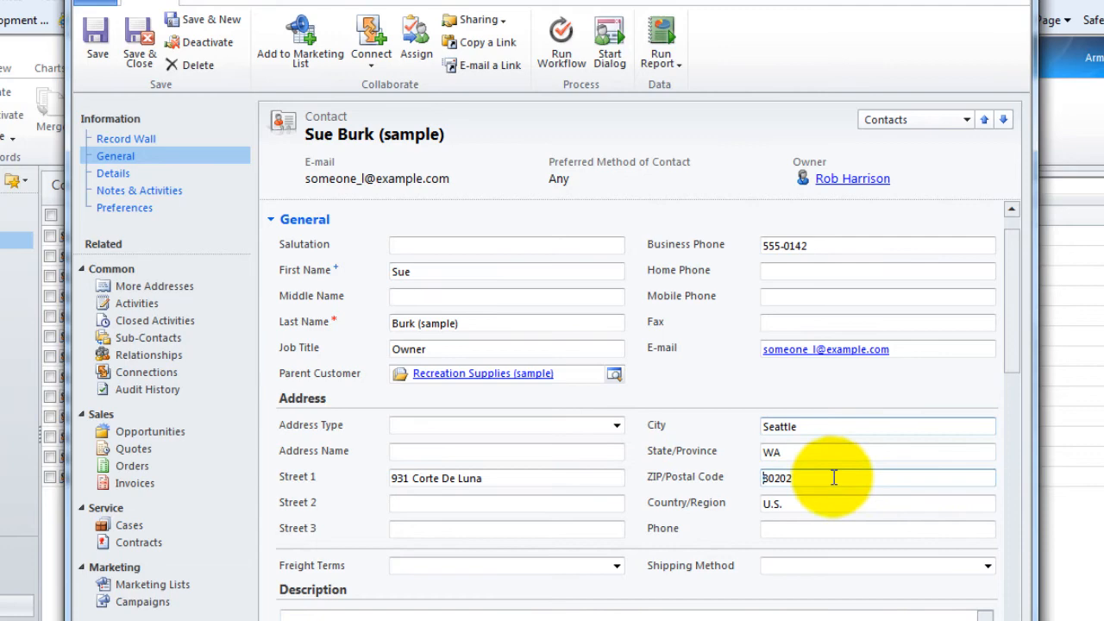
{"action": "type", "text": "9825"}
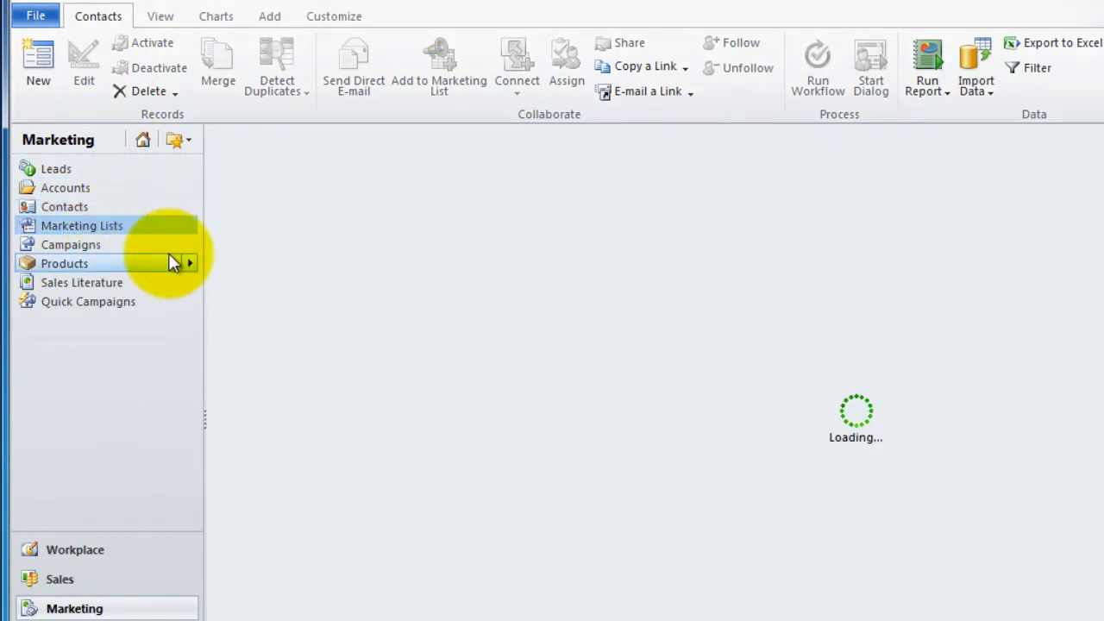
{"action": "left_click", "coordinate": [81, 224]}
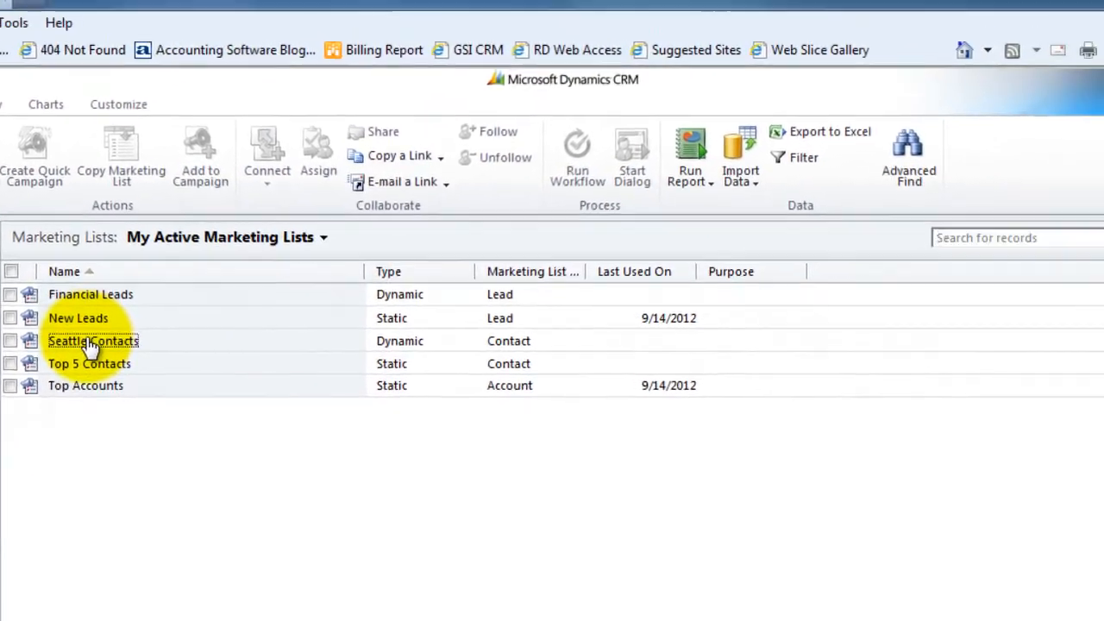
{"action": "double_click", "coordinate": [94, 341]}
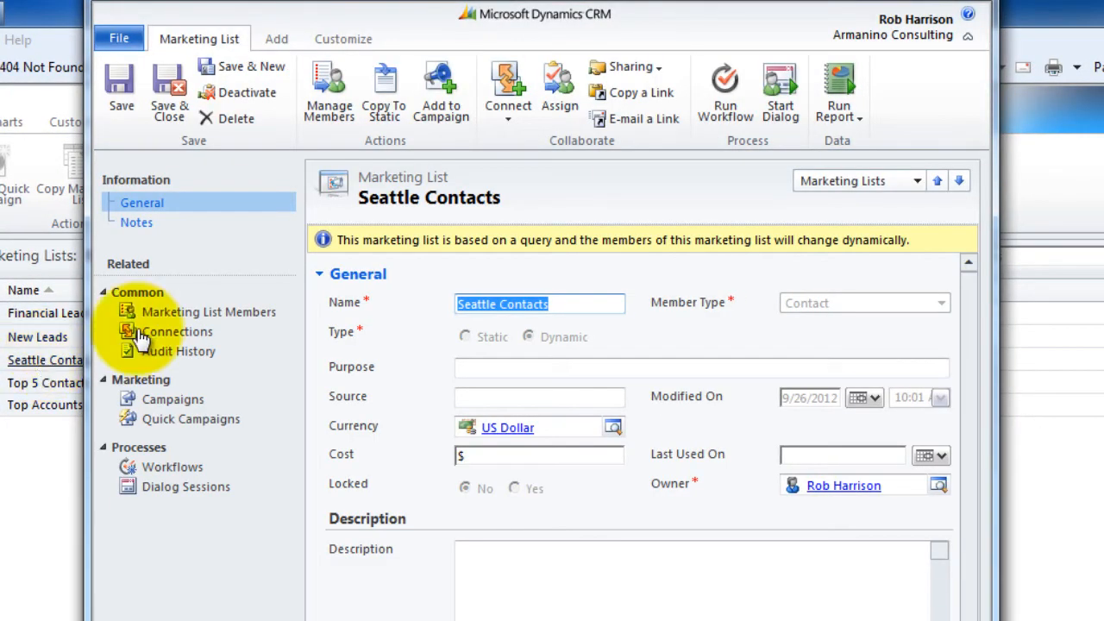
{"action": "left_click", "coordinate": [208, 311]}
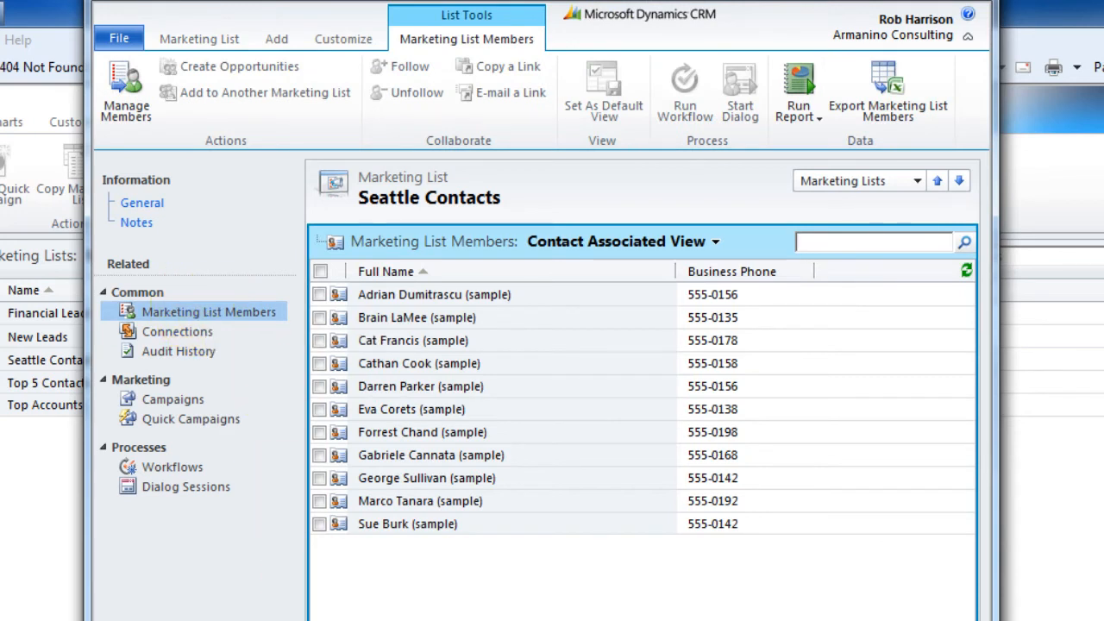
{"action": "left_click", "coordinate": [871, 242]}
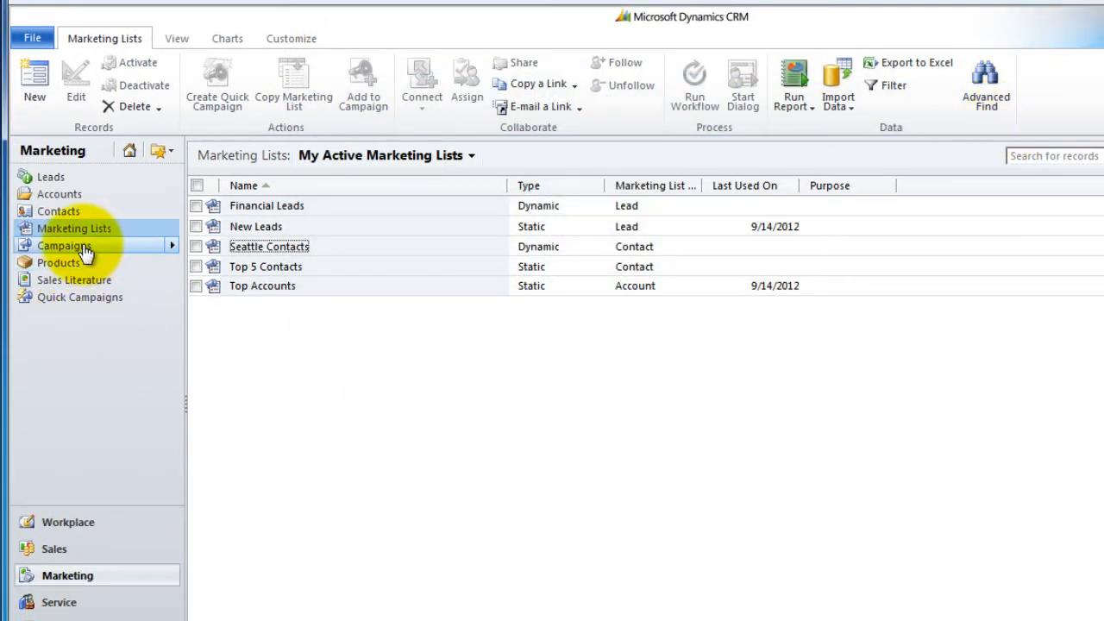
Step: Open New ad campaign(sample) and show its target marketing lists, currently only New Leads
{"action": "left_click", "coordinate": [62, 245]}
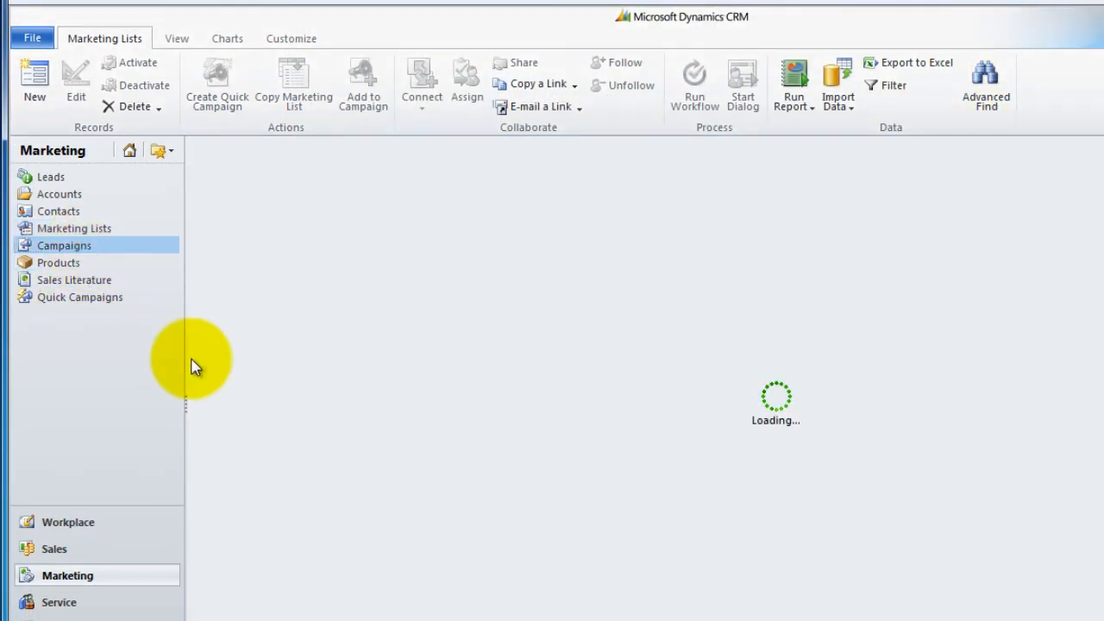
{"action": "left_click", "coordinate": [62, 245]}
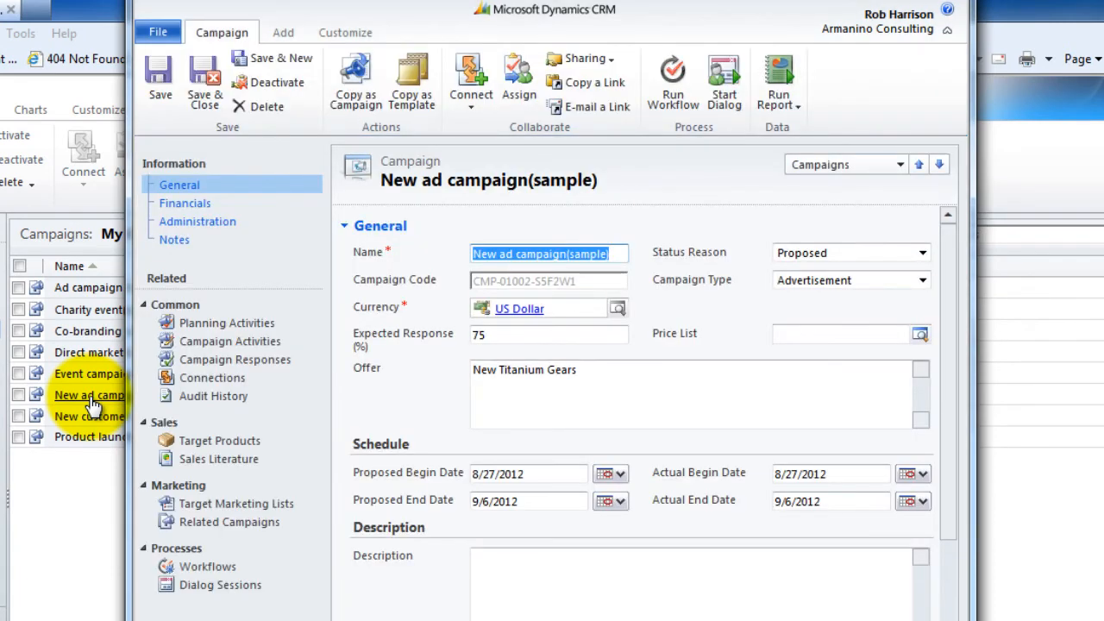
{"action": "mouse_move", "coordinate": [236, 504]}
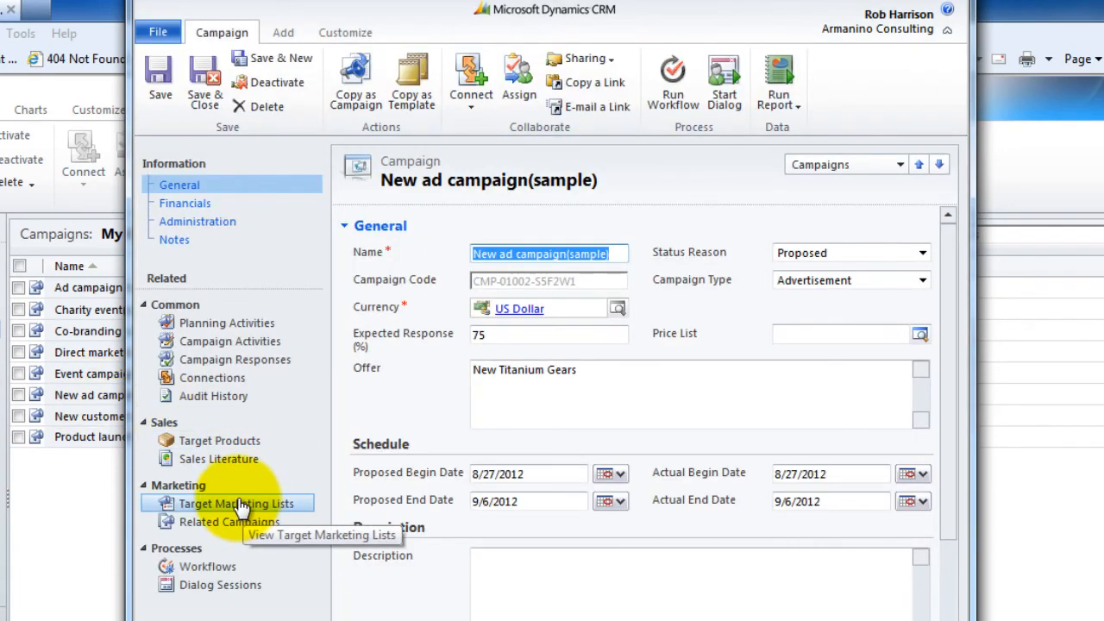
{"action": "mouse_move", "coordinate": [259, 506]}
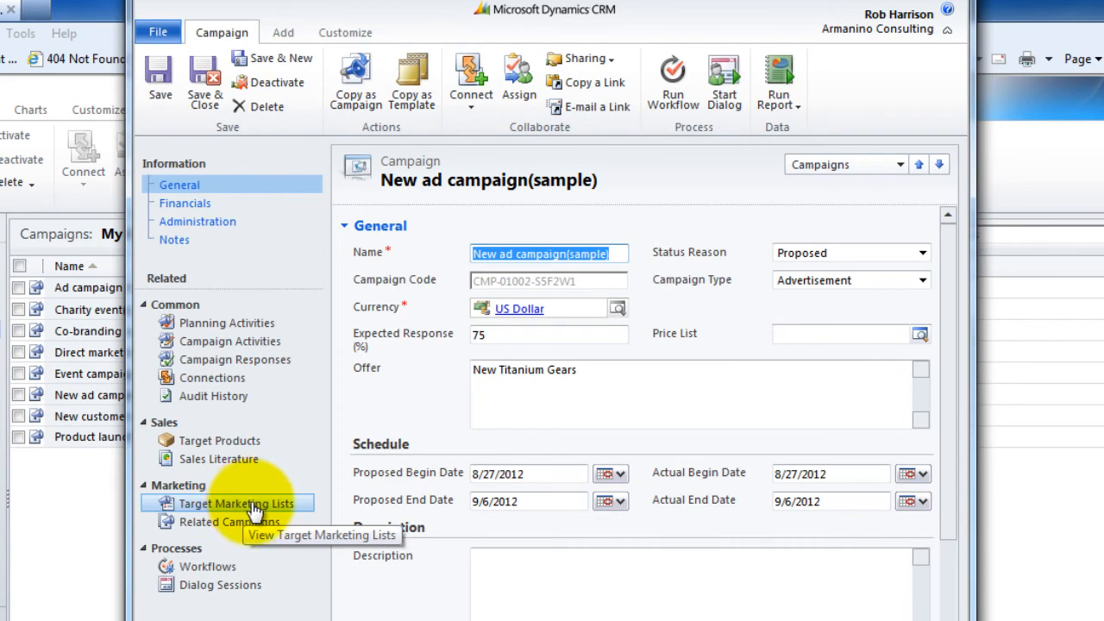
{"action": "left_click", "coordinate": [229, 504]}
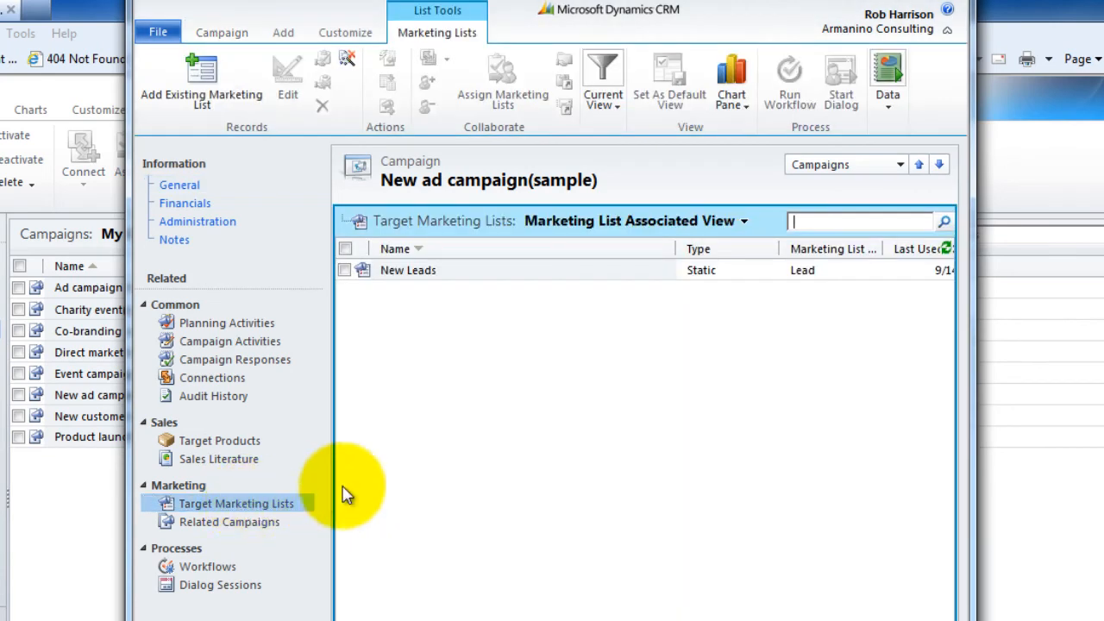
{"action": "mouse_move", "coordinate": [438, 379]}
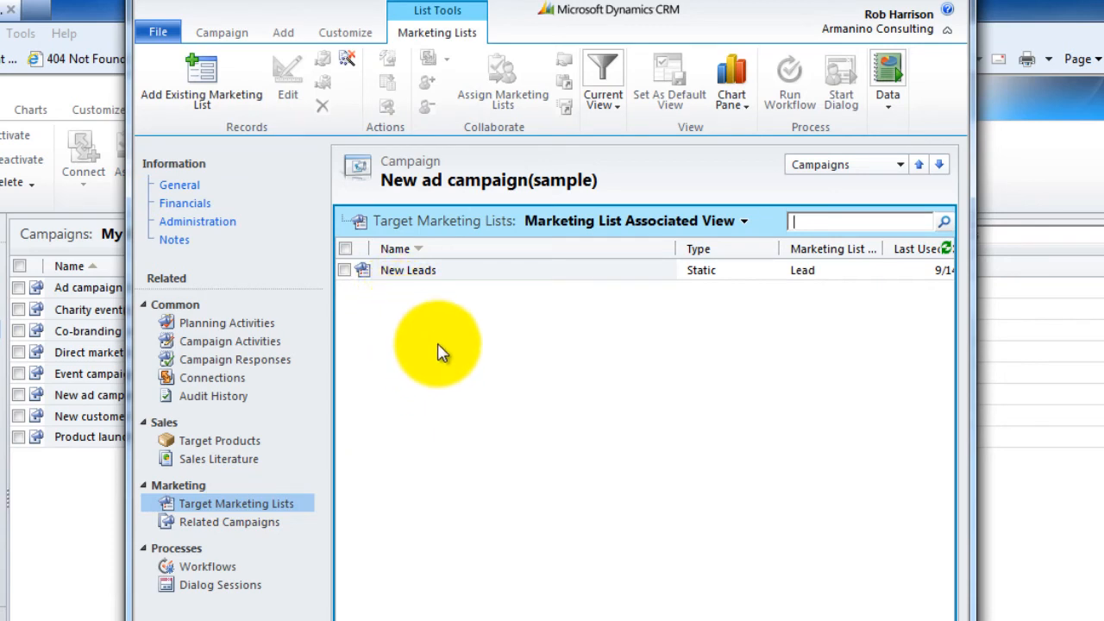
{"action": "mouse_move", "coordinate": [200, 83]}
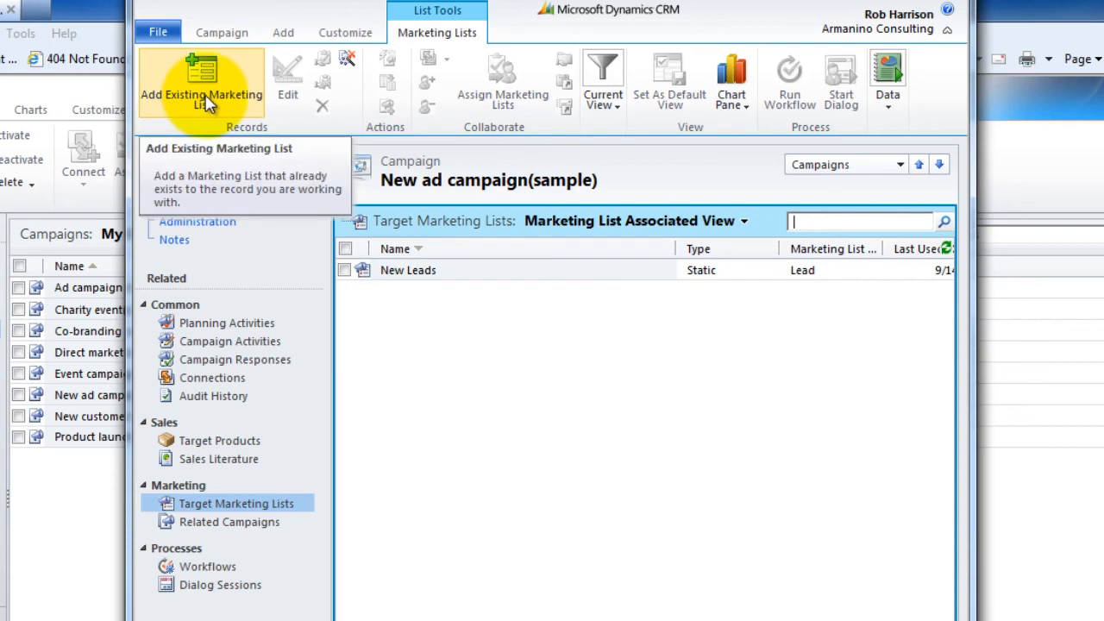
Step: Add the existing Seattle Contacts marketing list to New ad campaign(sample), alongside New Leads
{"action": "left_click", "coordinate": [200, 77]}
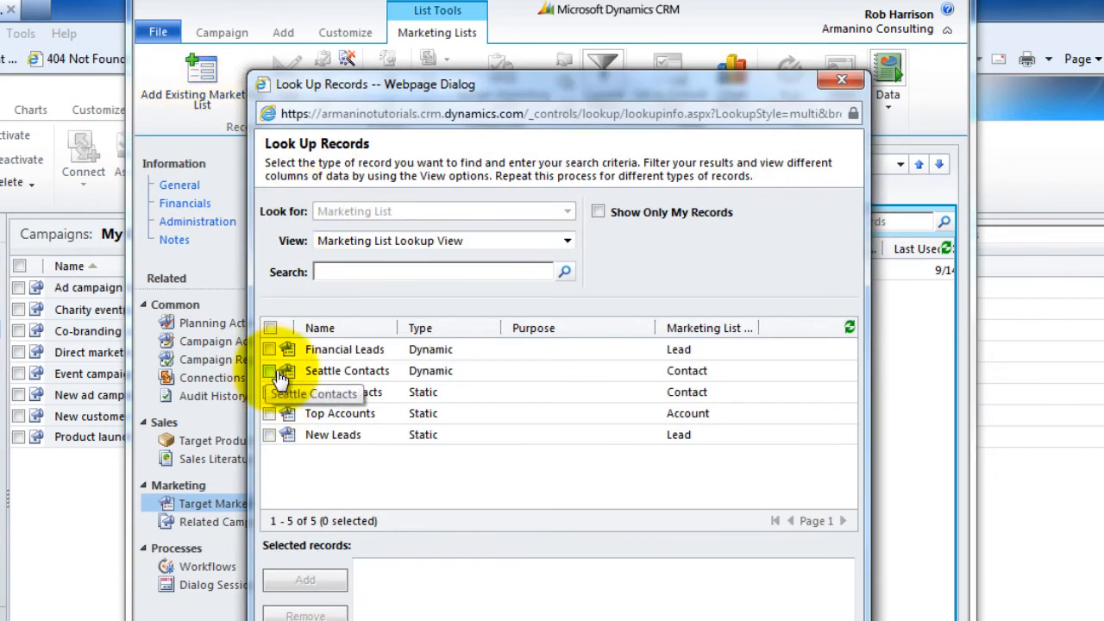
{"action": "left_click", "coordinate": [271, 371]}
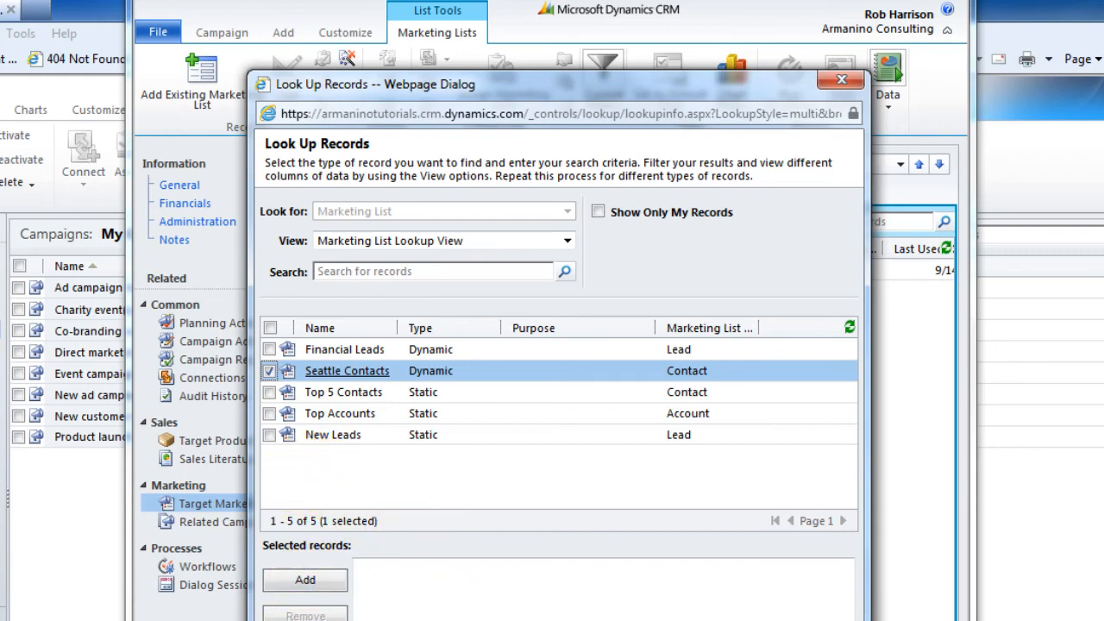
{"action": "left_click", "coordinate": [304, 580]}
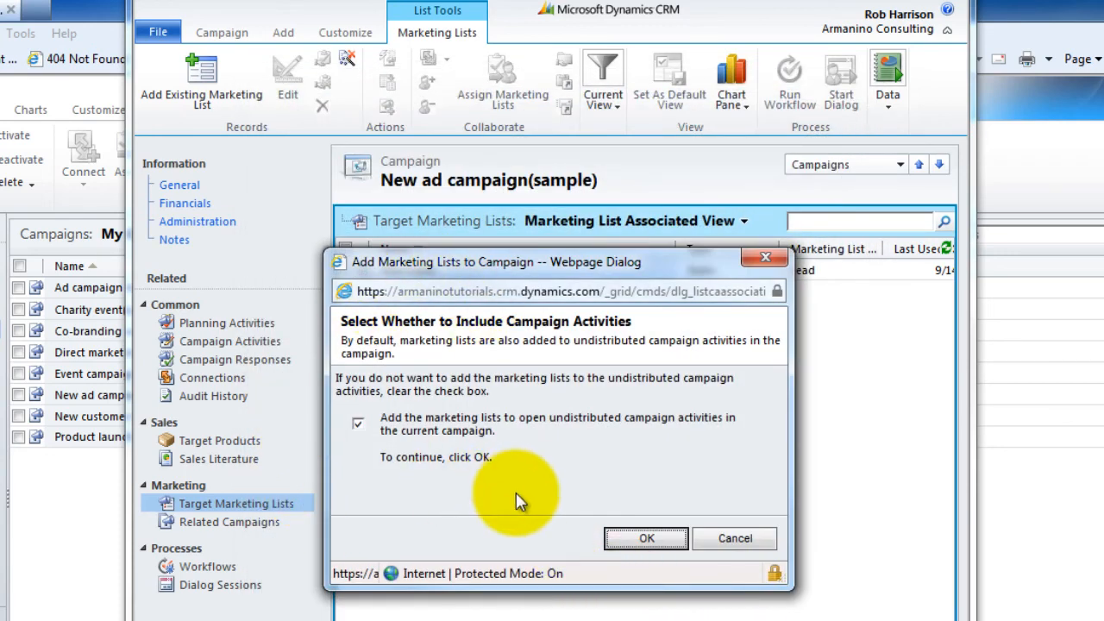
{"action": "mouse_move", "coordinate": [645, 538]}
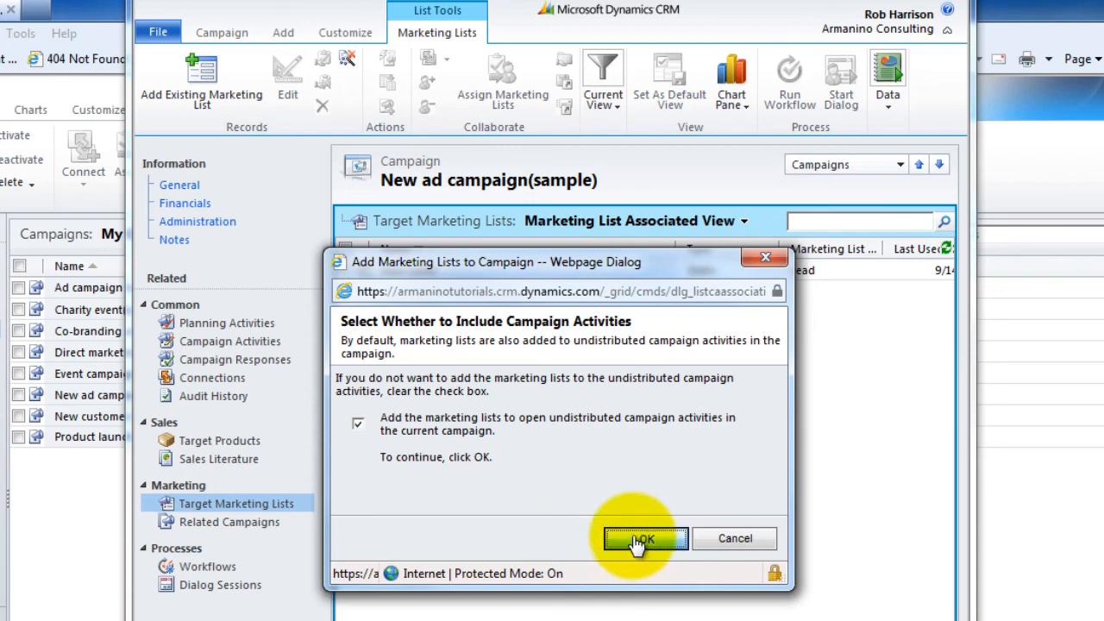
{"action": "left_click", "coordinate": [646, 539]}
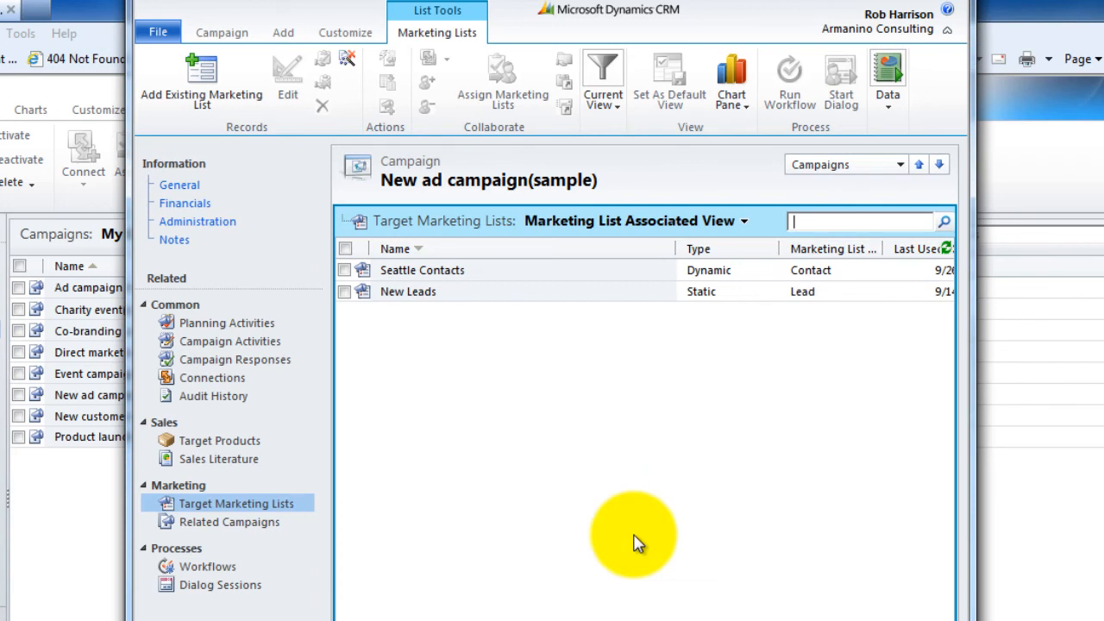
{"action": "mouse_move", "coordinate": [466, 617]}
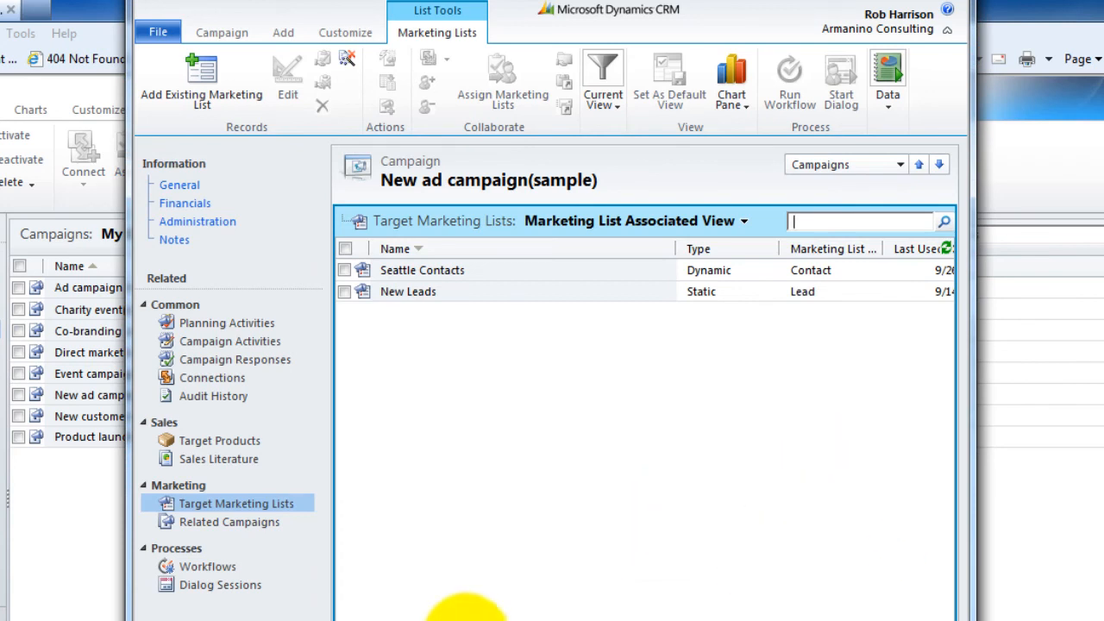
{"action": "mouse_move", "coordinate": [428, 573]}
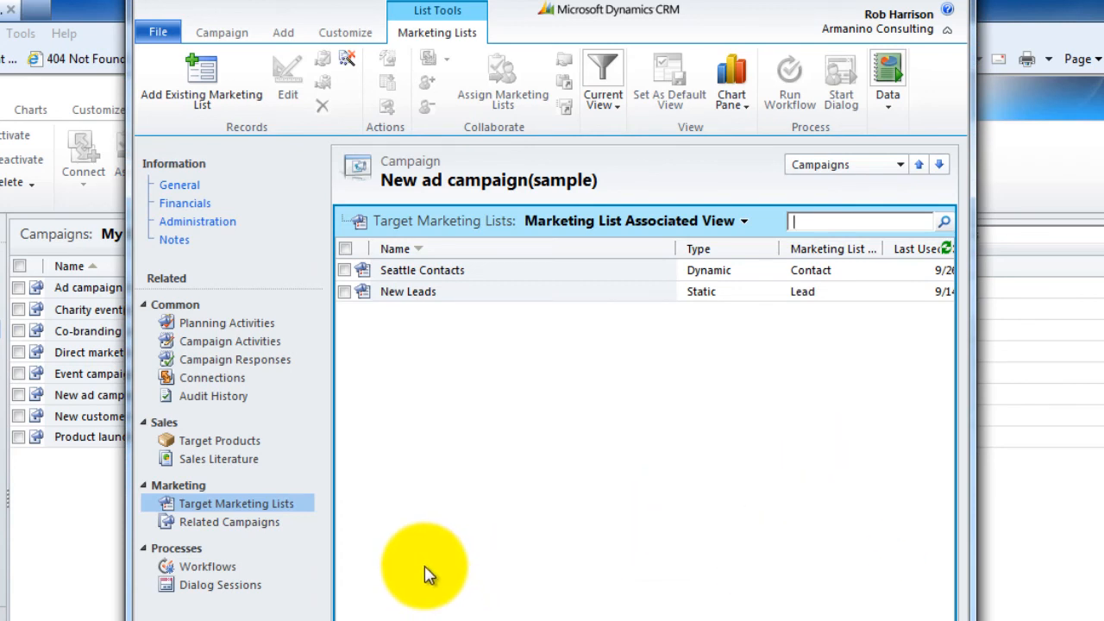
{"action": "mouse_move", "coordinate": [597, 428]}
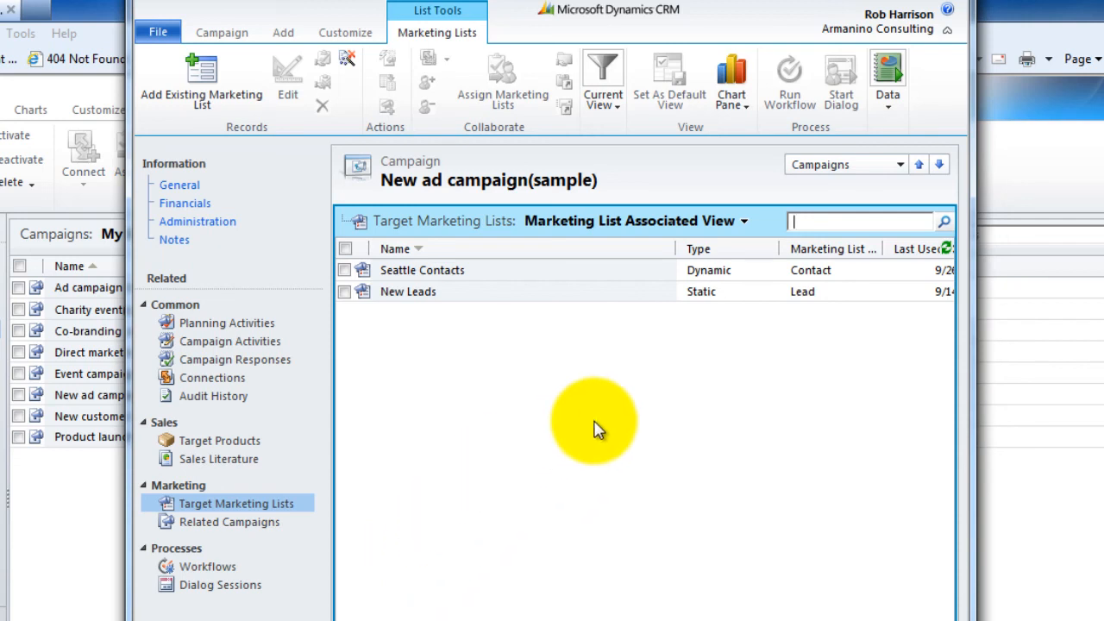
{"action": "mouse_move", "coordinate": [813, 297]}
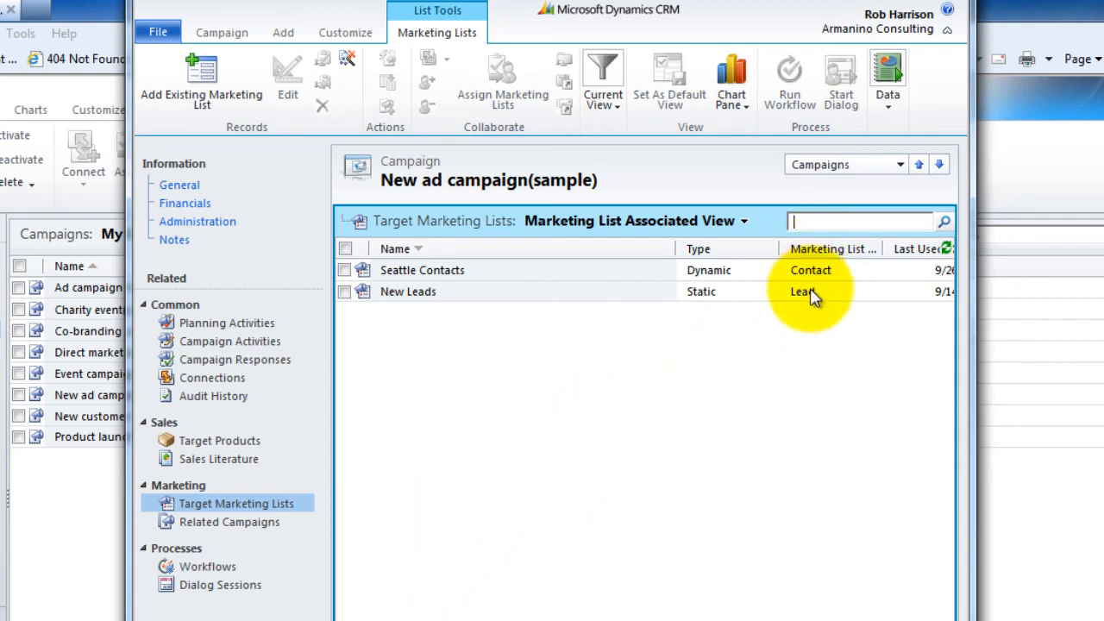
{"action": "mouse_move", "coordinate": [440, 310]}
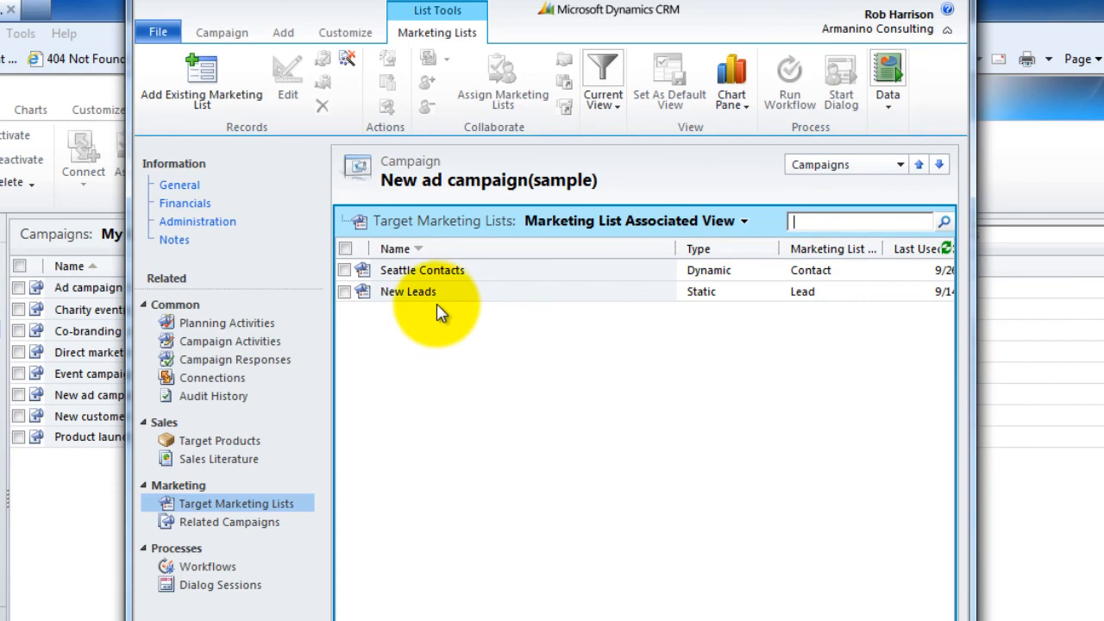
{"action": "mouse_move", "coordinate": [709, 292]}
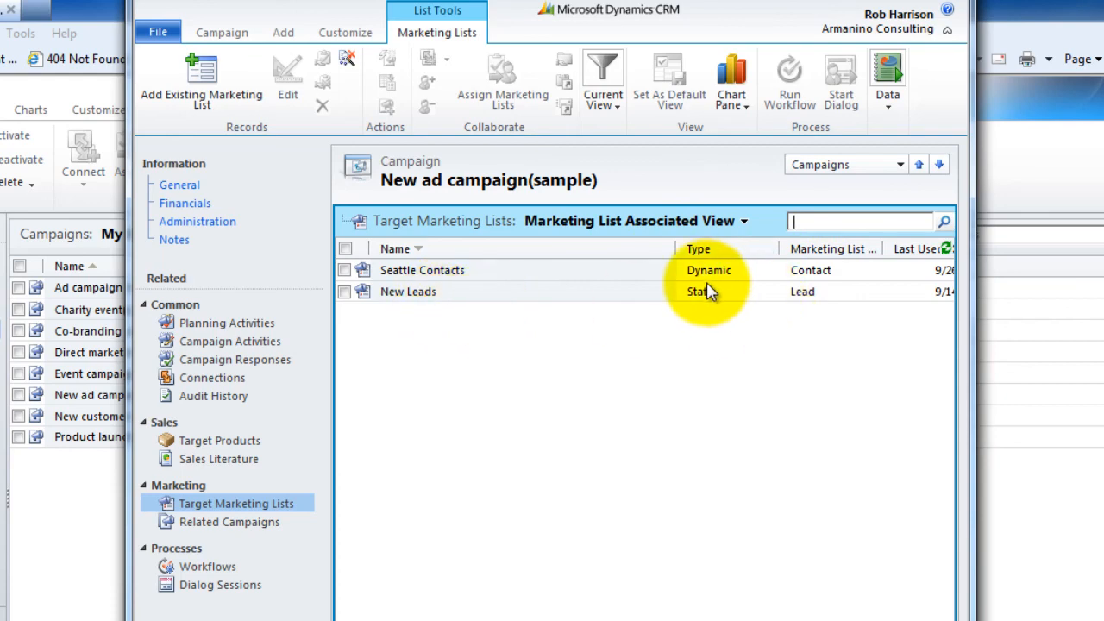